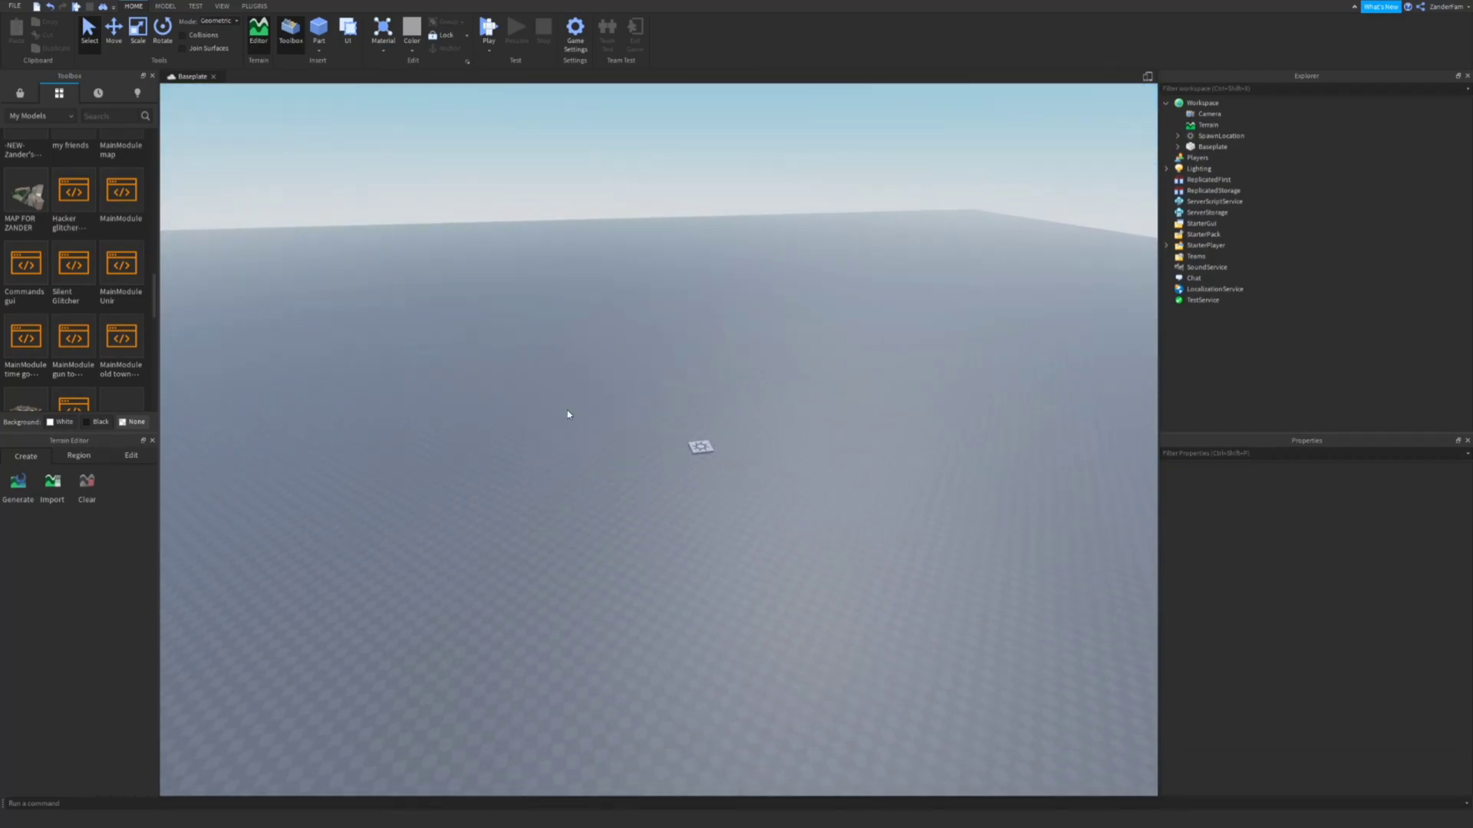
Step: Check the Roblox profile page in the browser for the user ID, then return to Roblox Studio
click(699, 447)
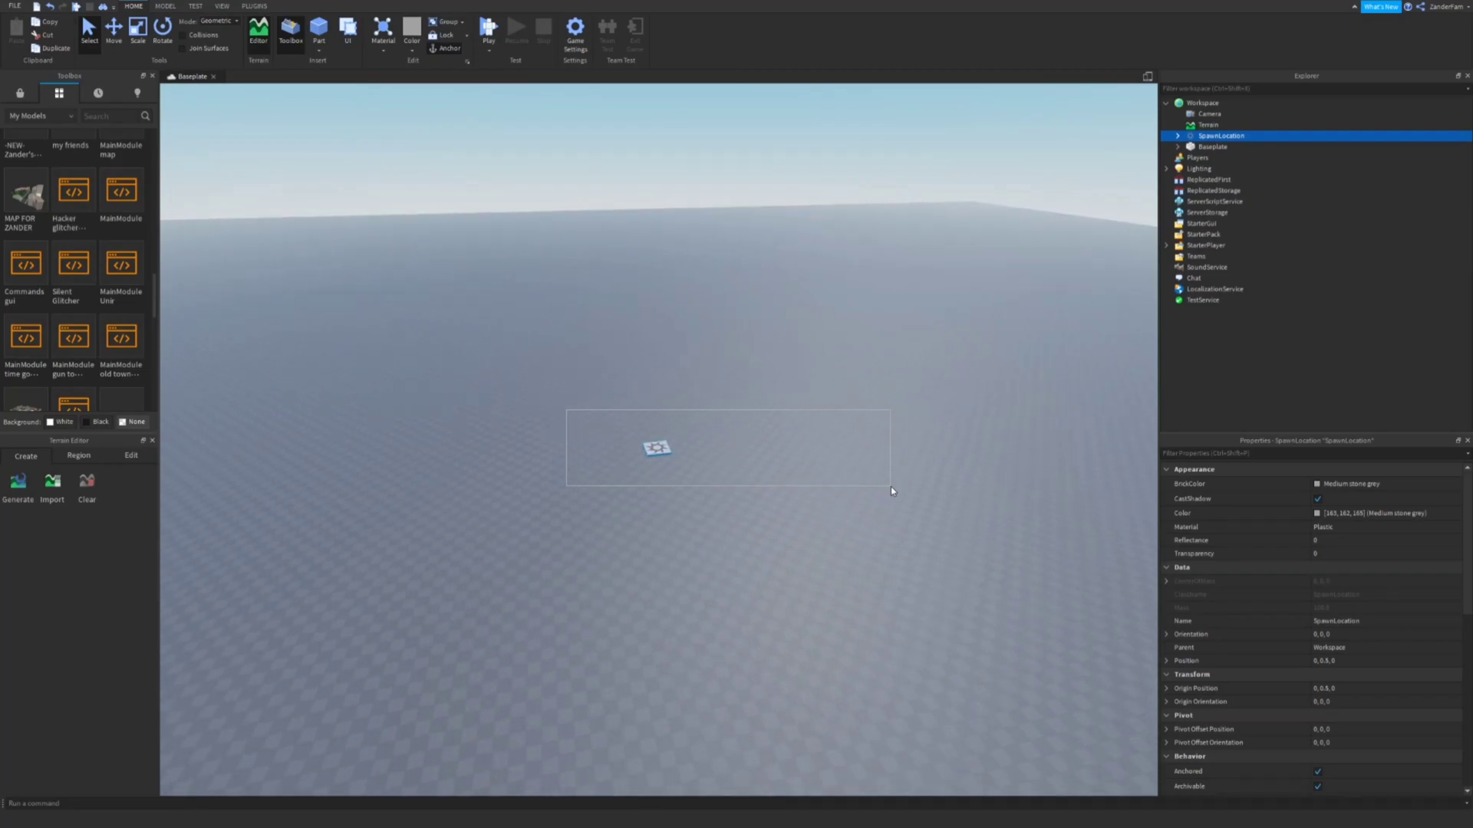
click(14, 818)
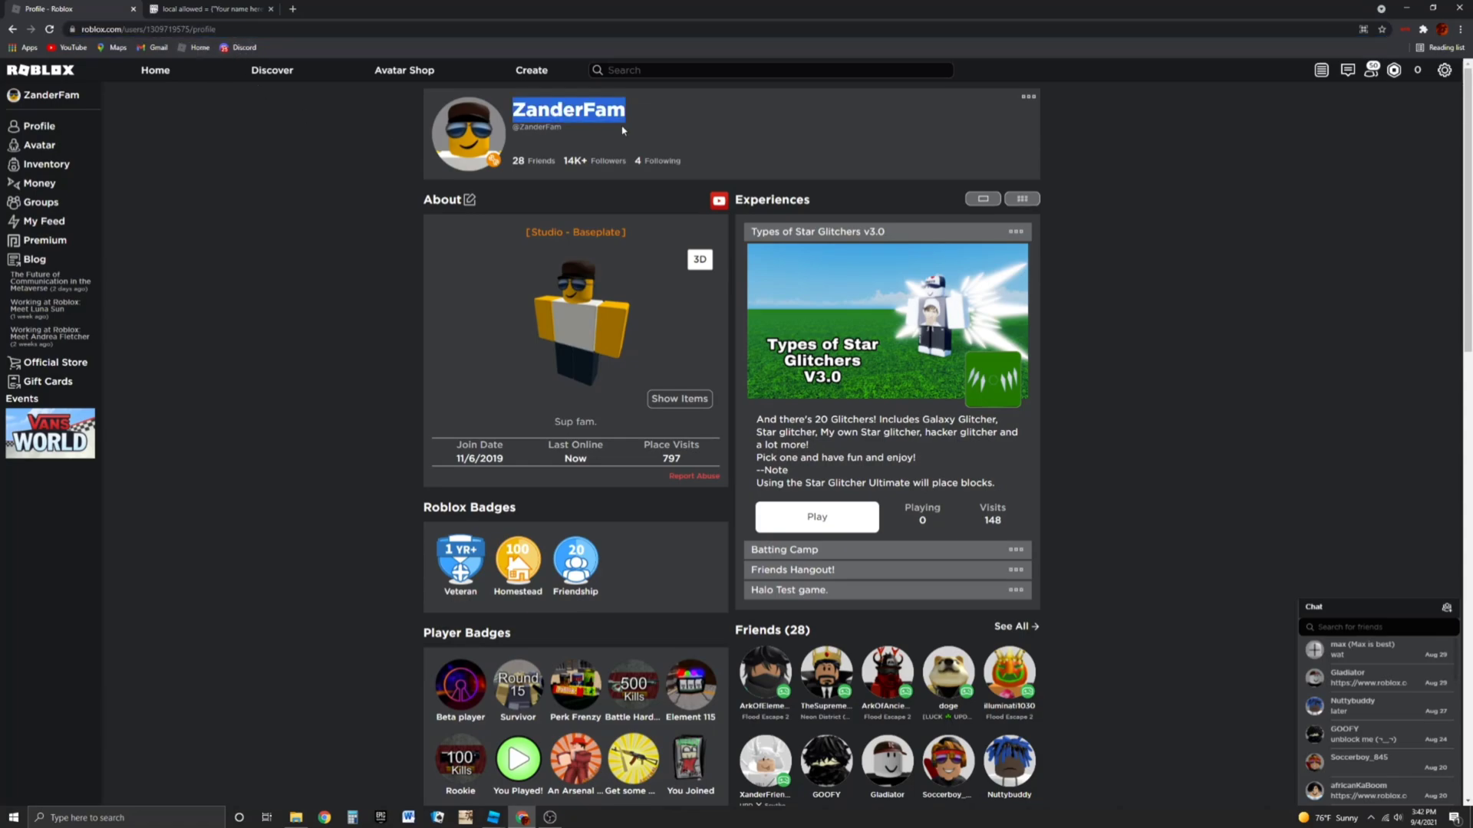
mouse_move(606, 133)
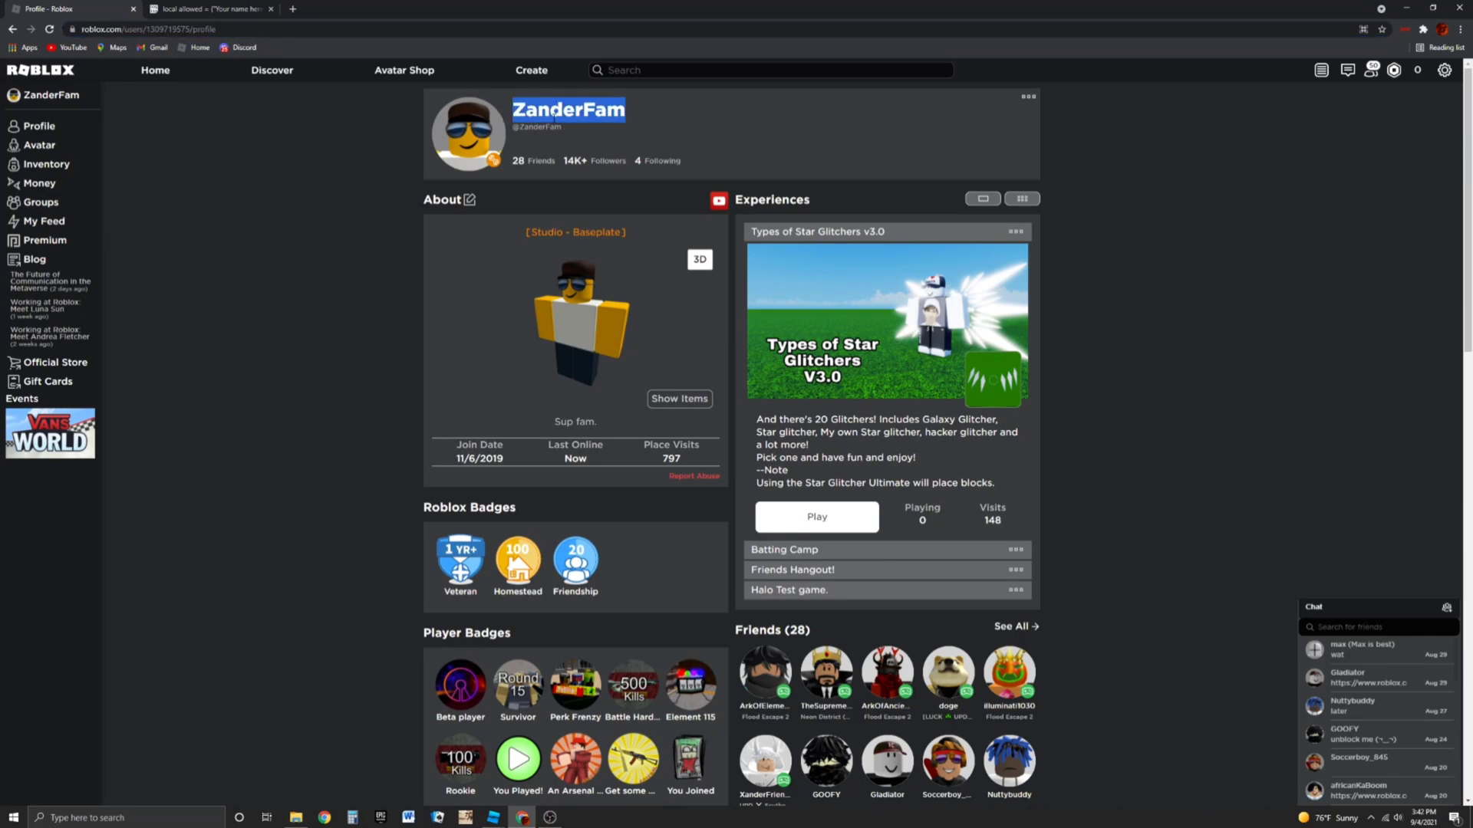
click(603, 207)
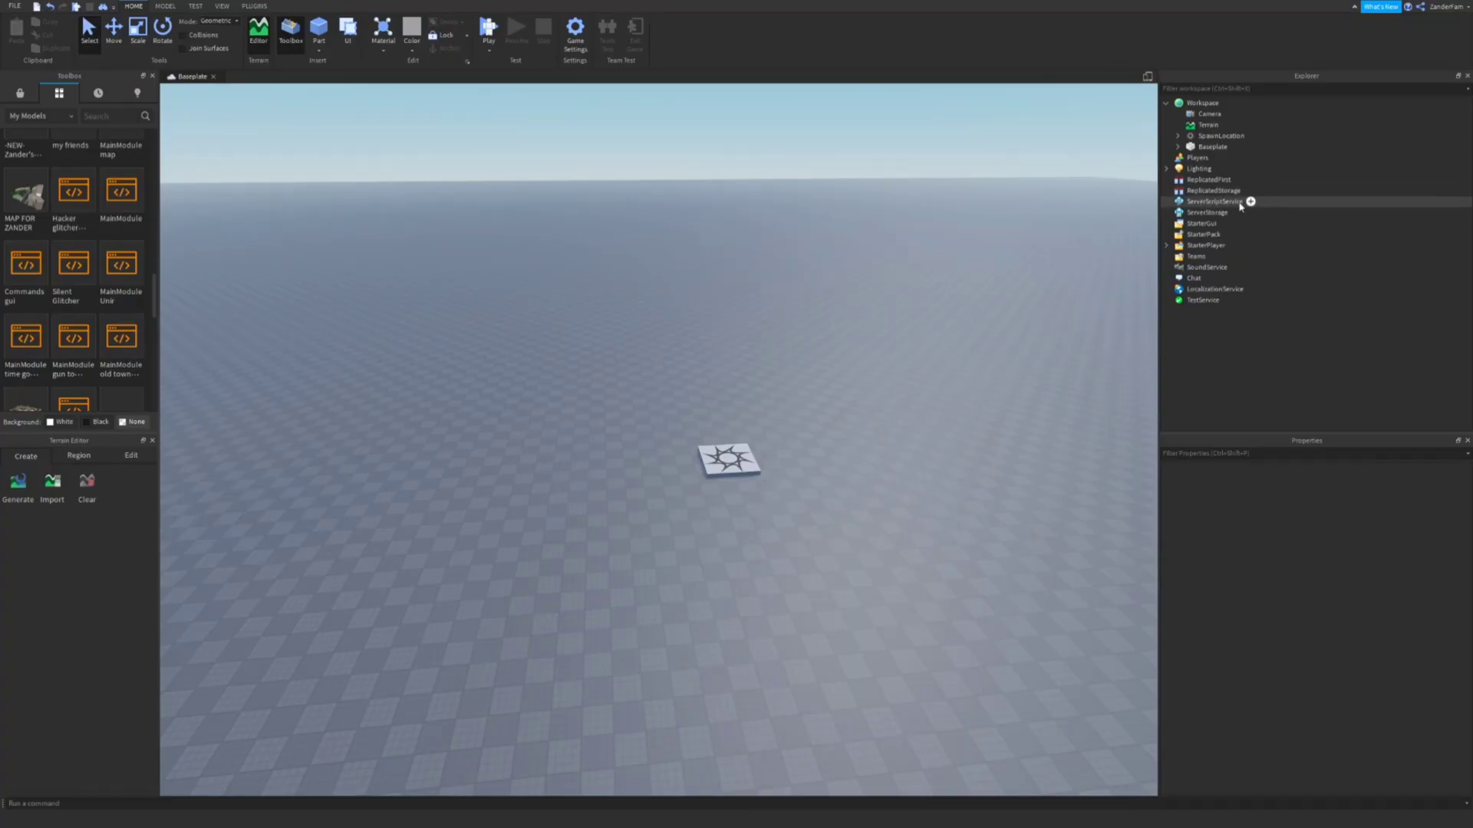
Step: Insert a new Script under ServerScriptService
click(1251, 201)
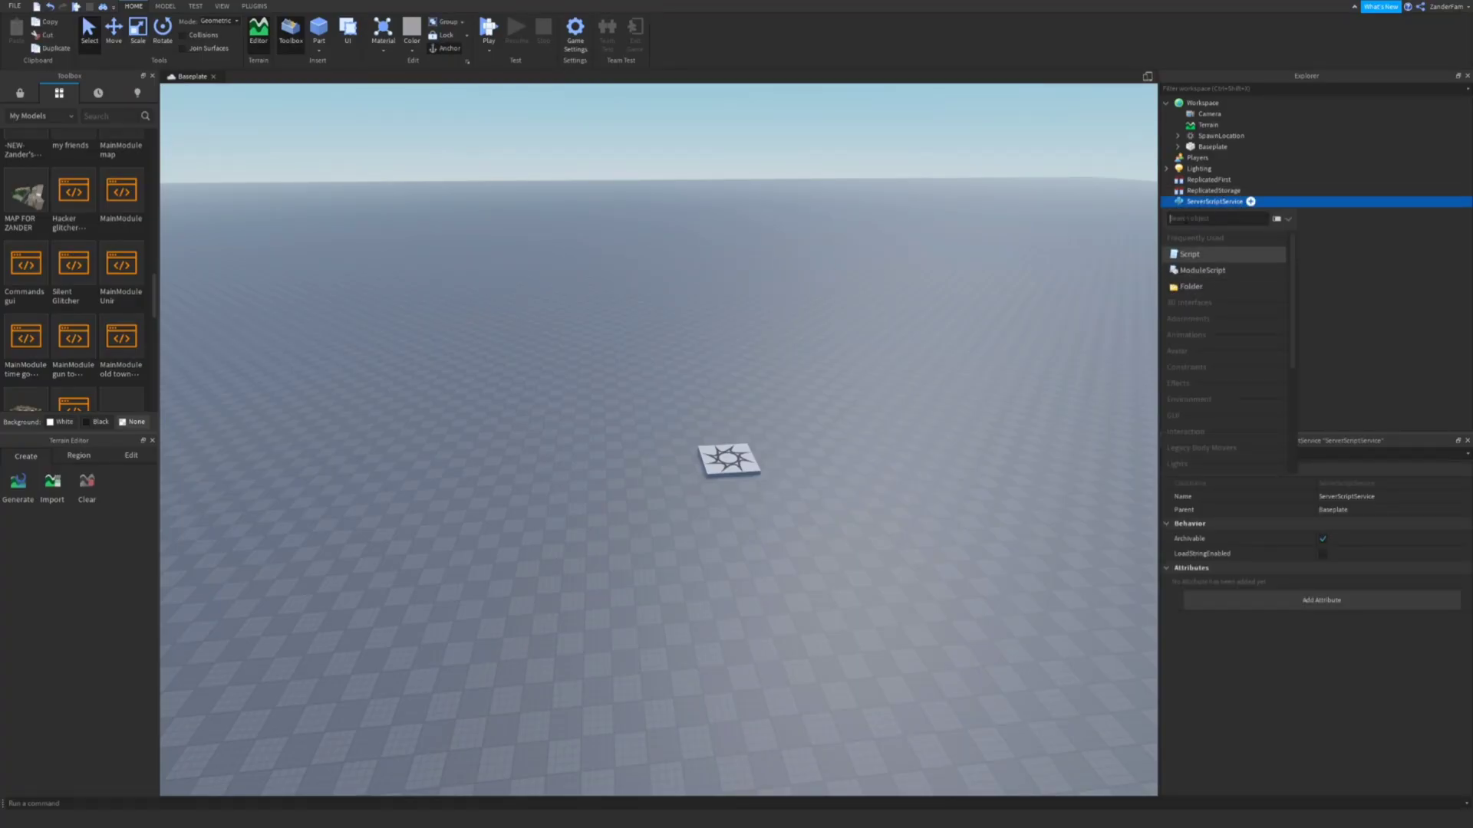
click(1189, 253)
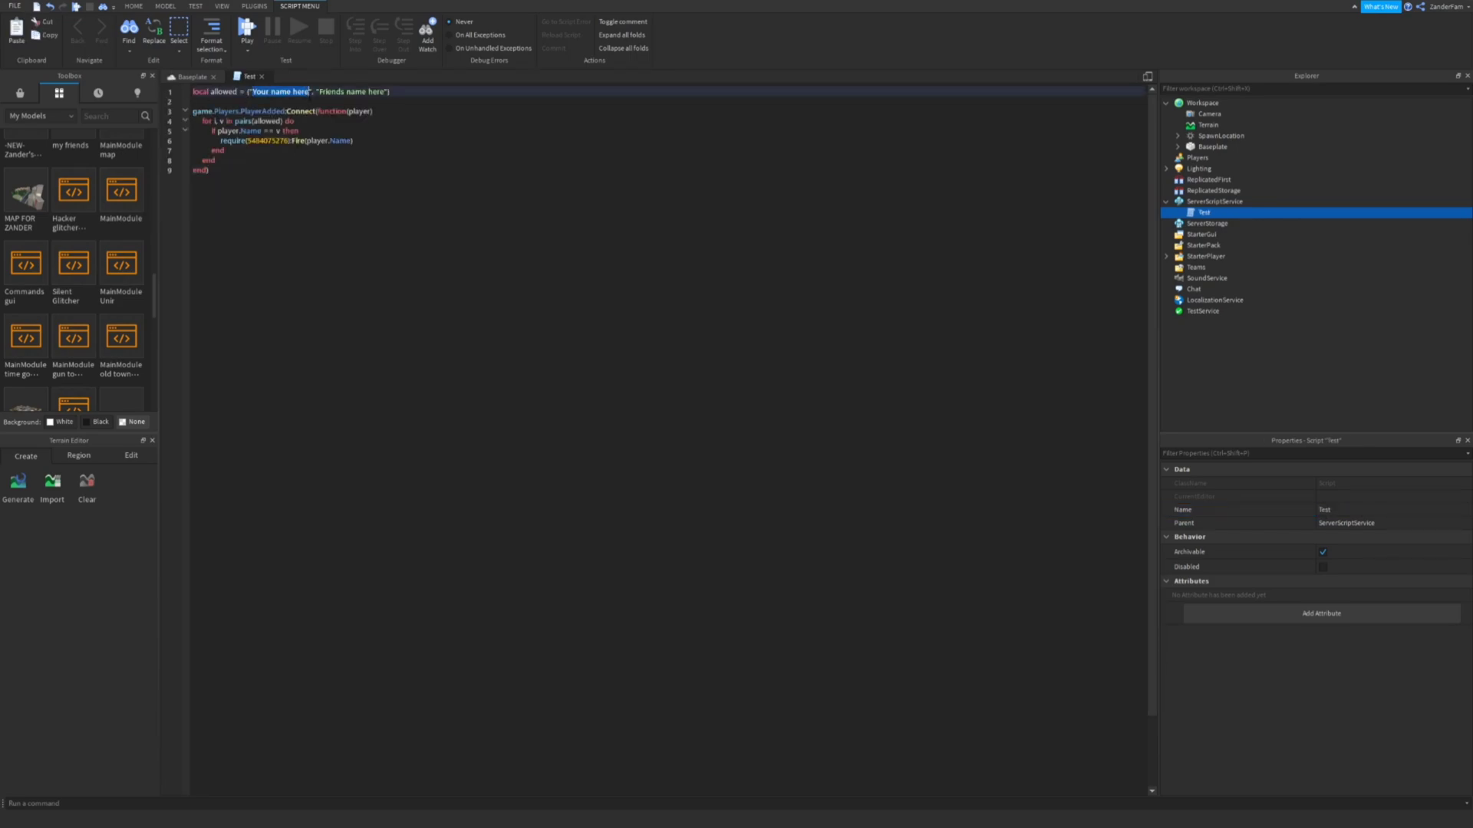
Step: Overwrite the 'Your name here' placeholder in the allowed-names table with typed text
text(ewewew)
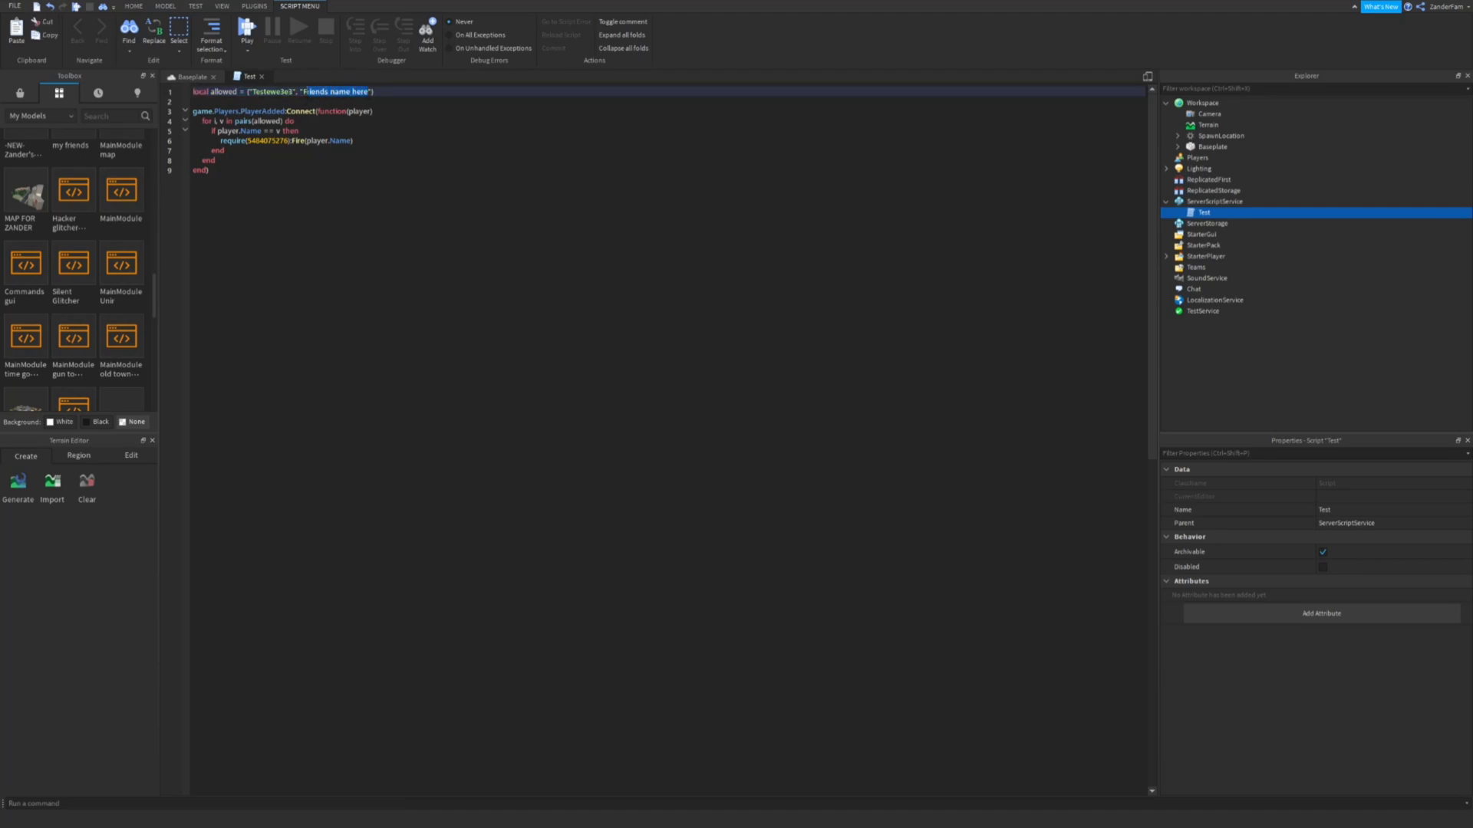
text(fefesfg)
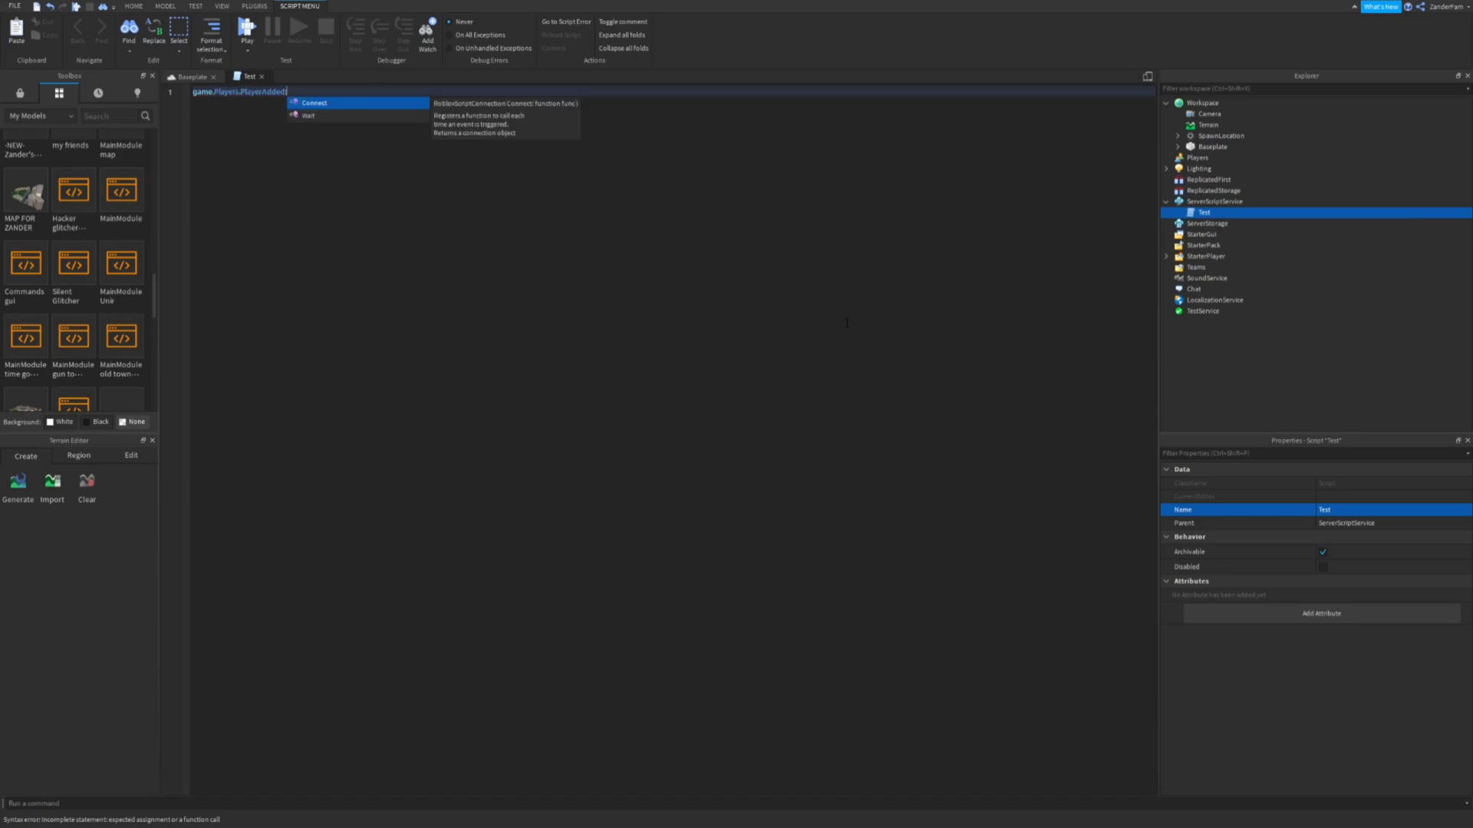
Step: Write a PlayerAdded:Connect handler with parameter plr that checks plr.UserId
click(313, 103)
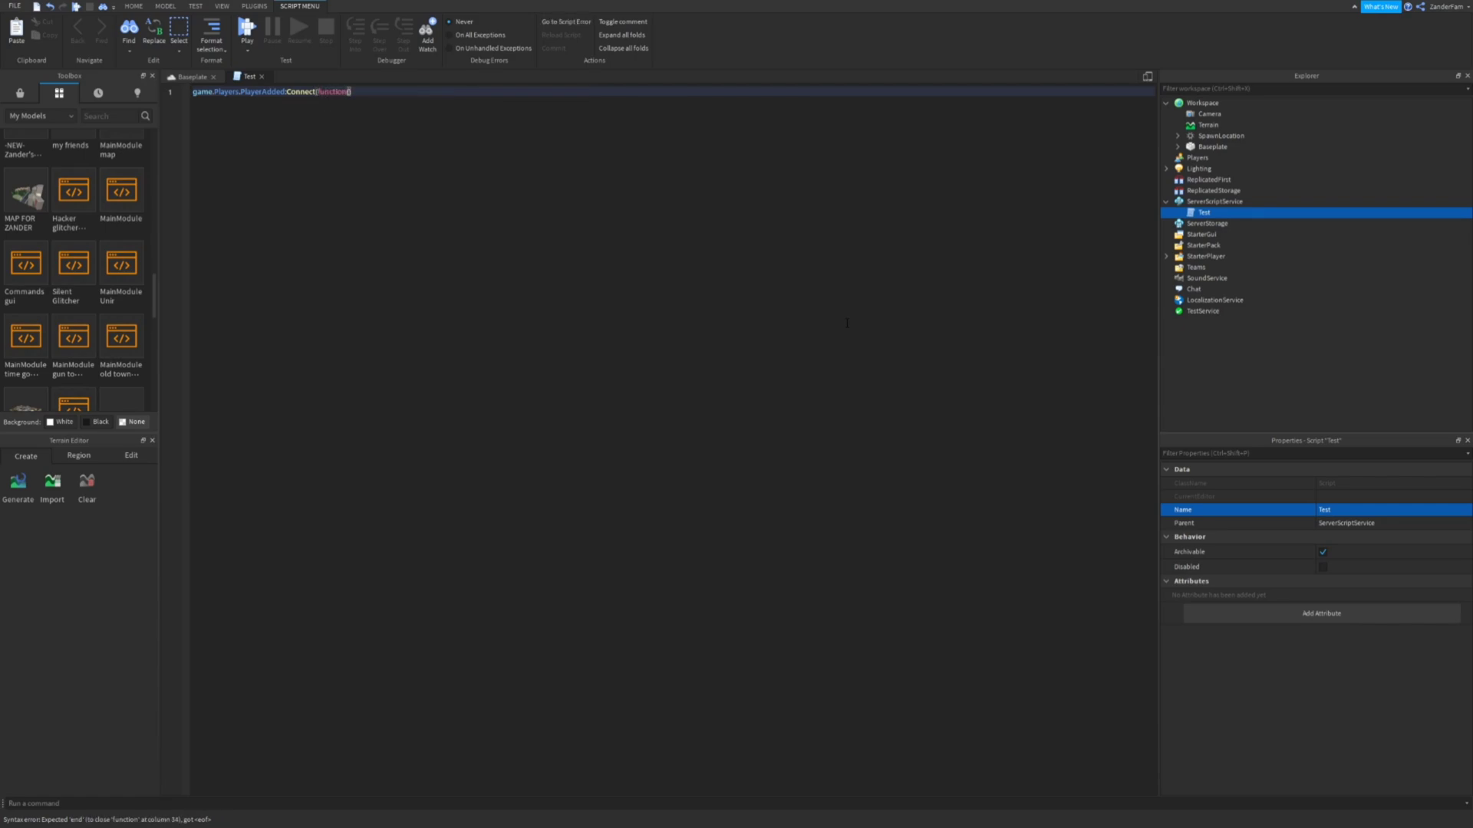
text(wdww)
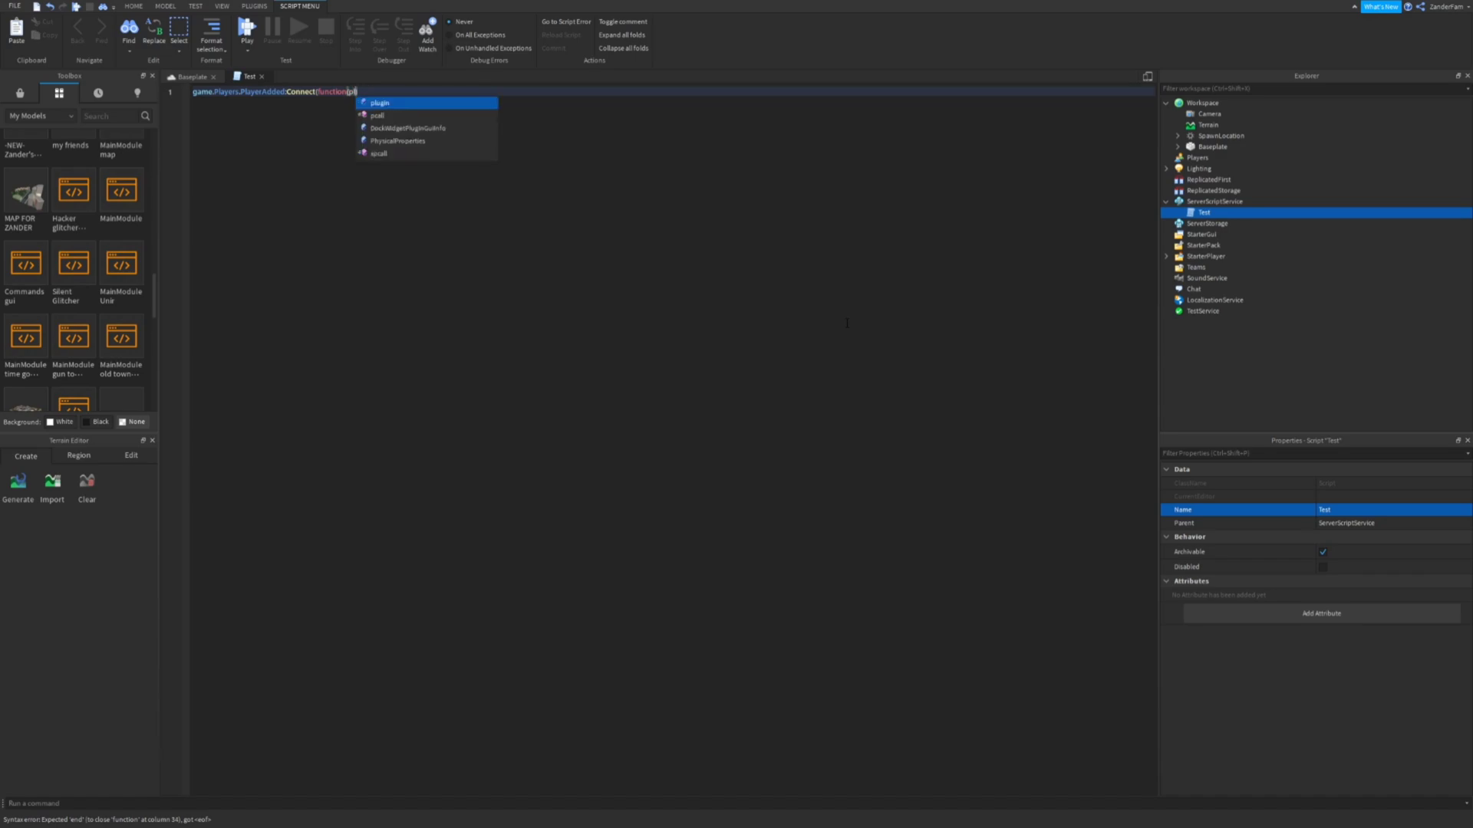
text(Layer)
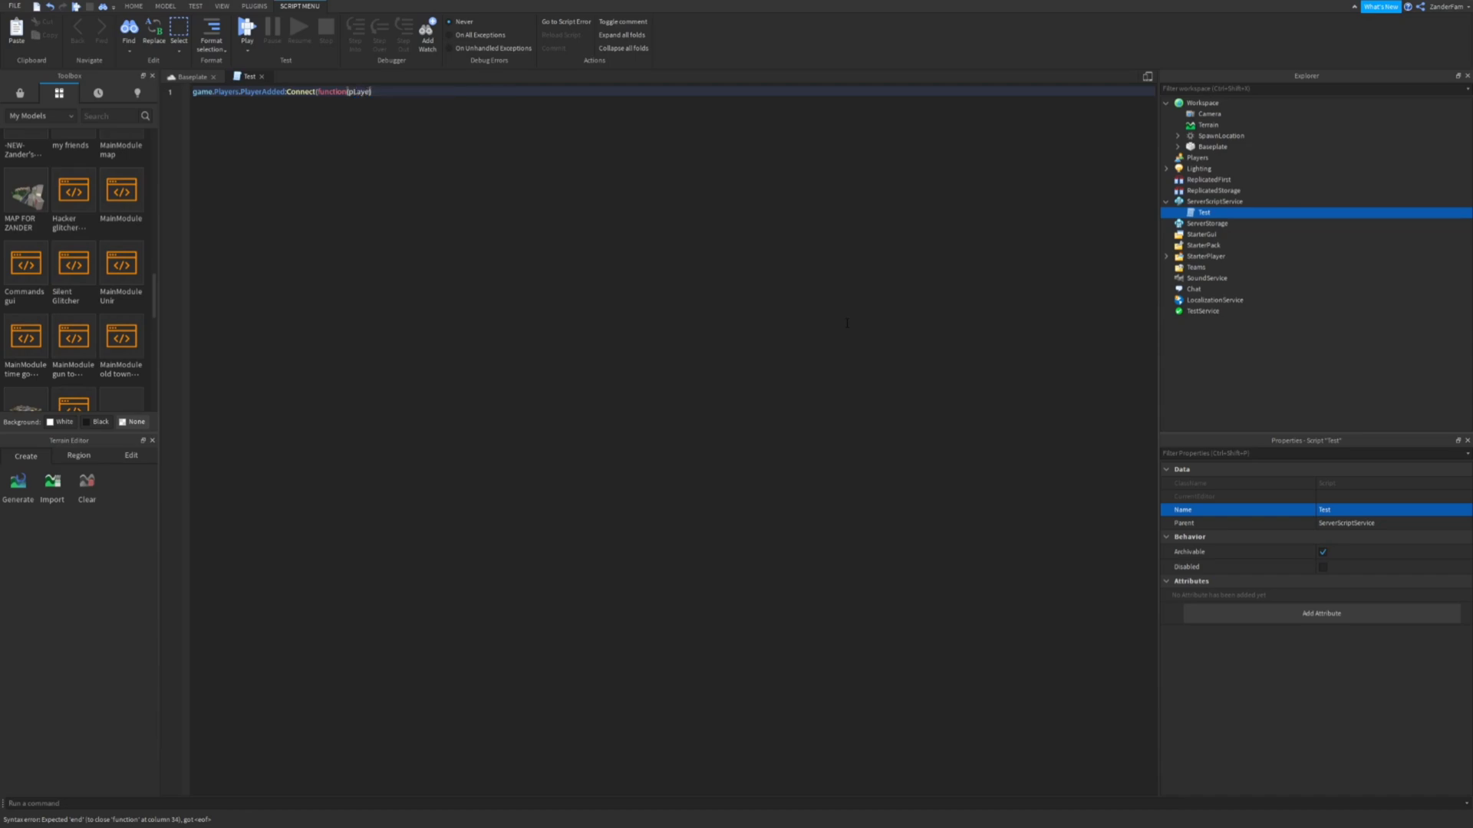
key(Backspace)
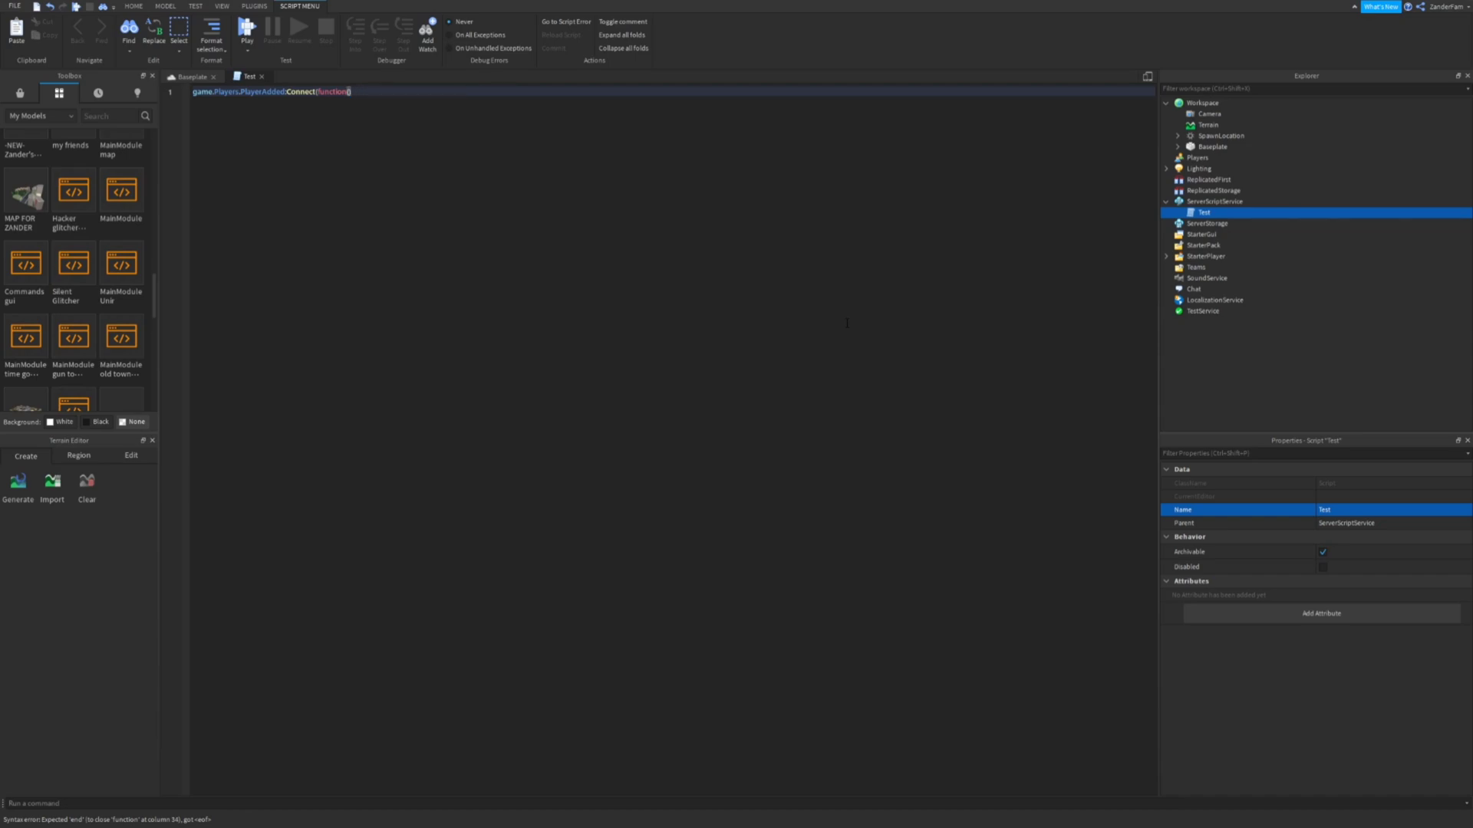
text(plr)
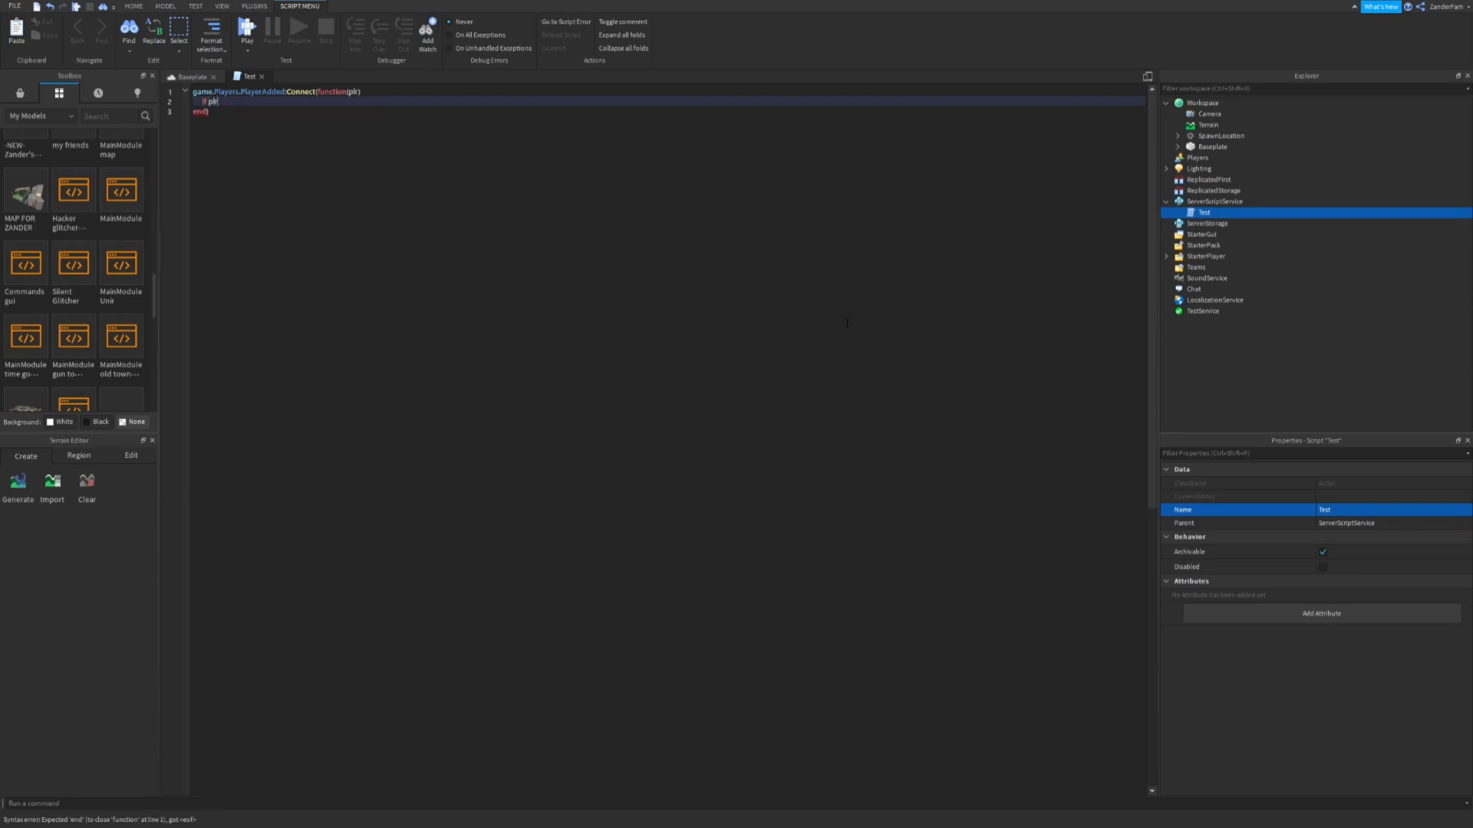
text(User)
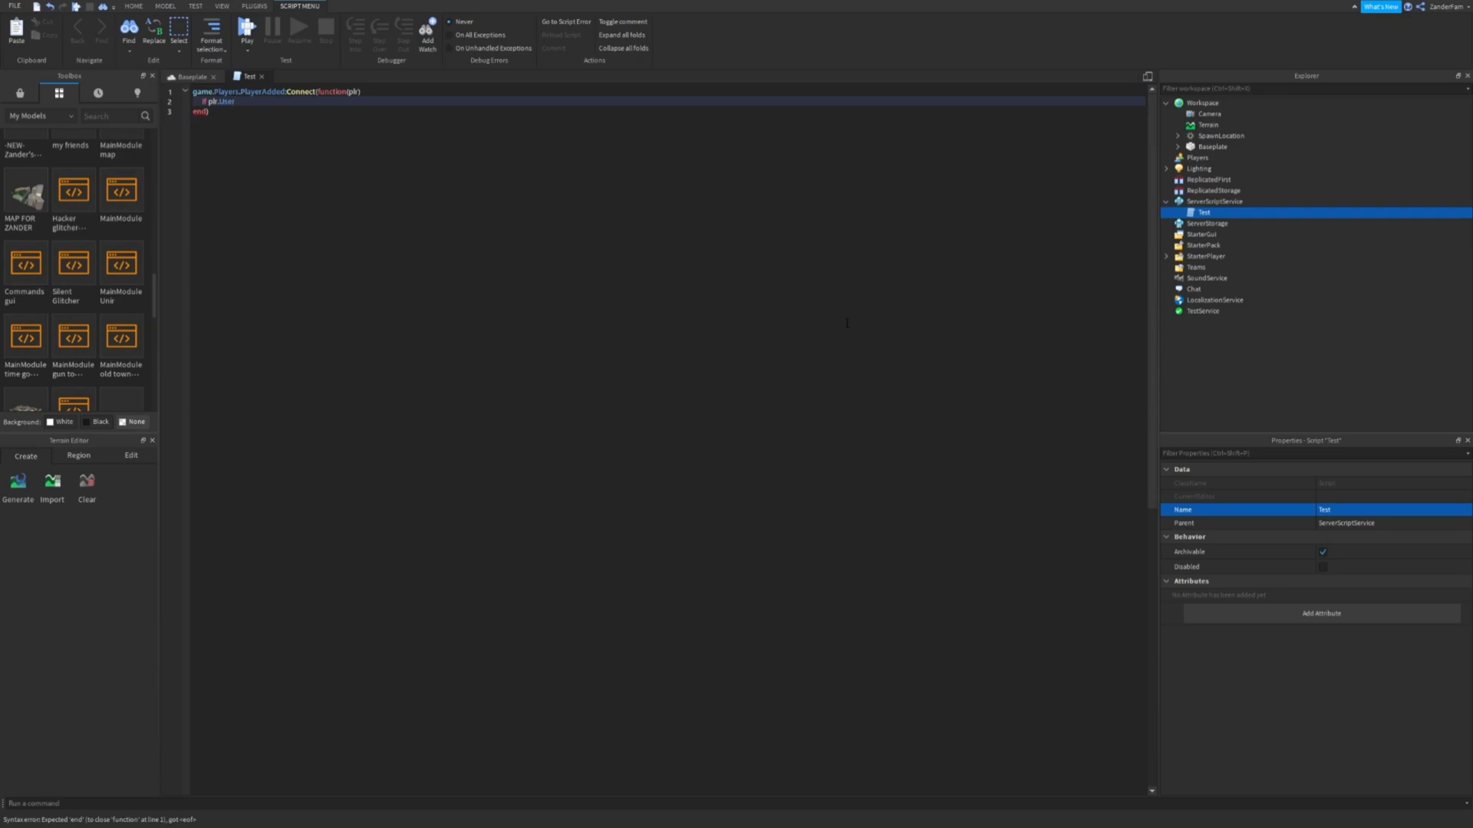
text(Id == 1309719575)
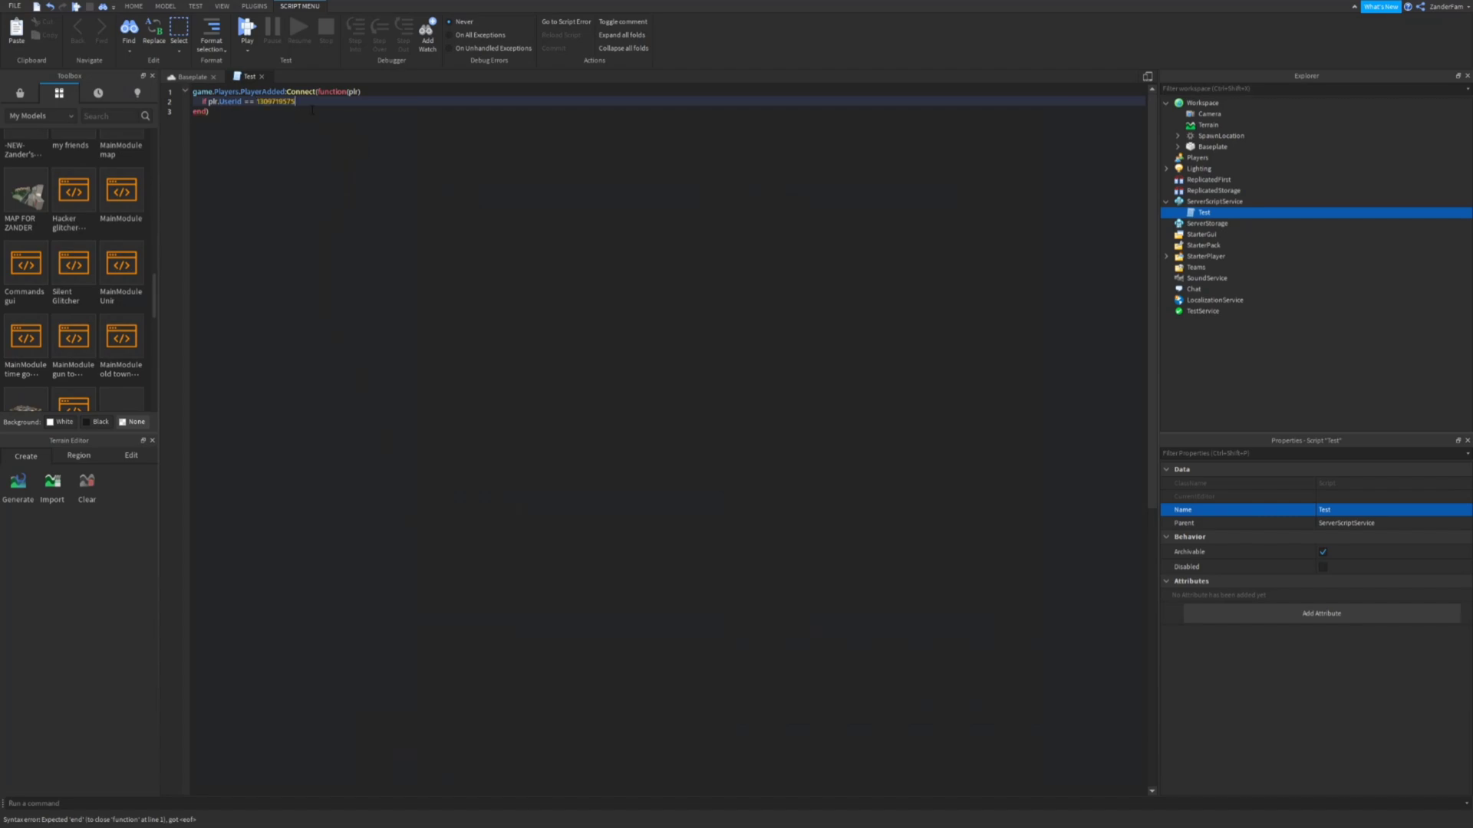
text(then)
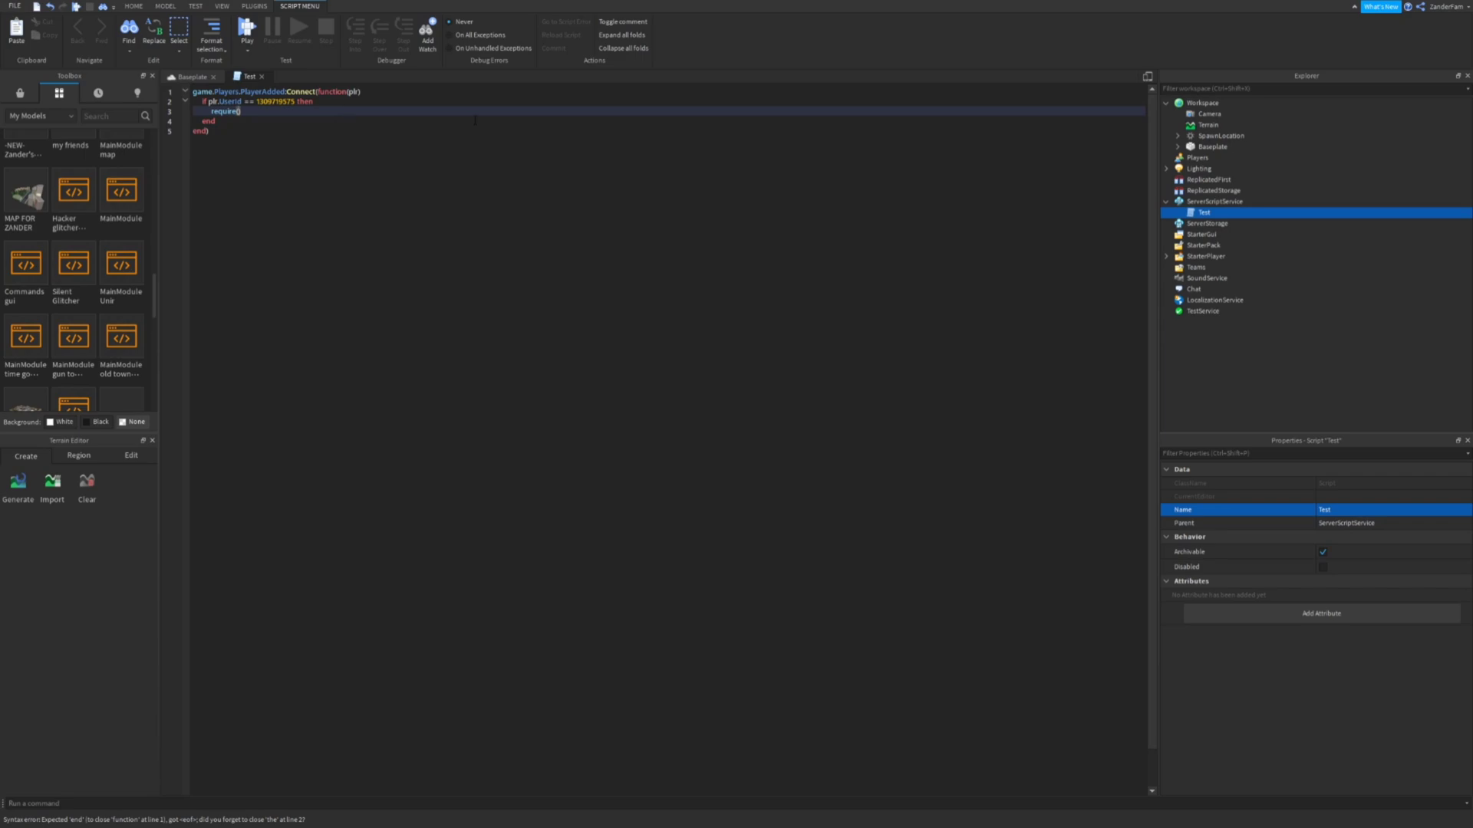
right_click(26, 258)
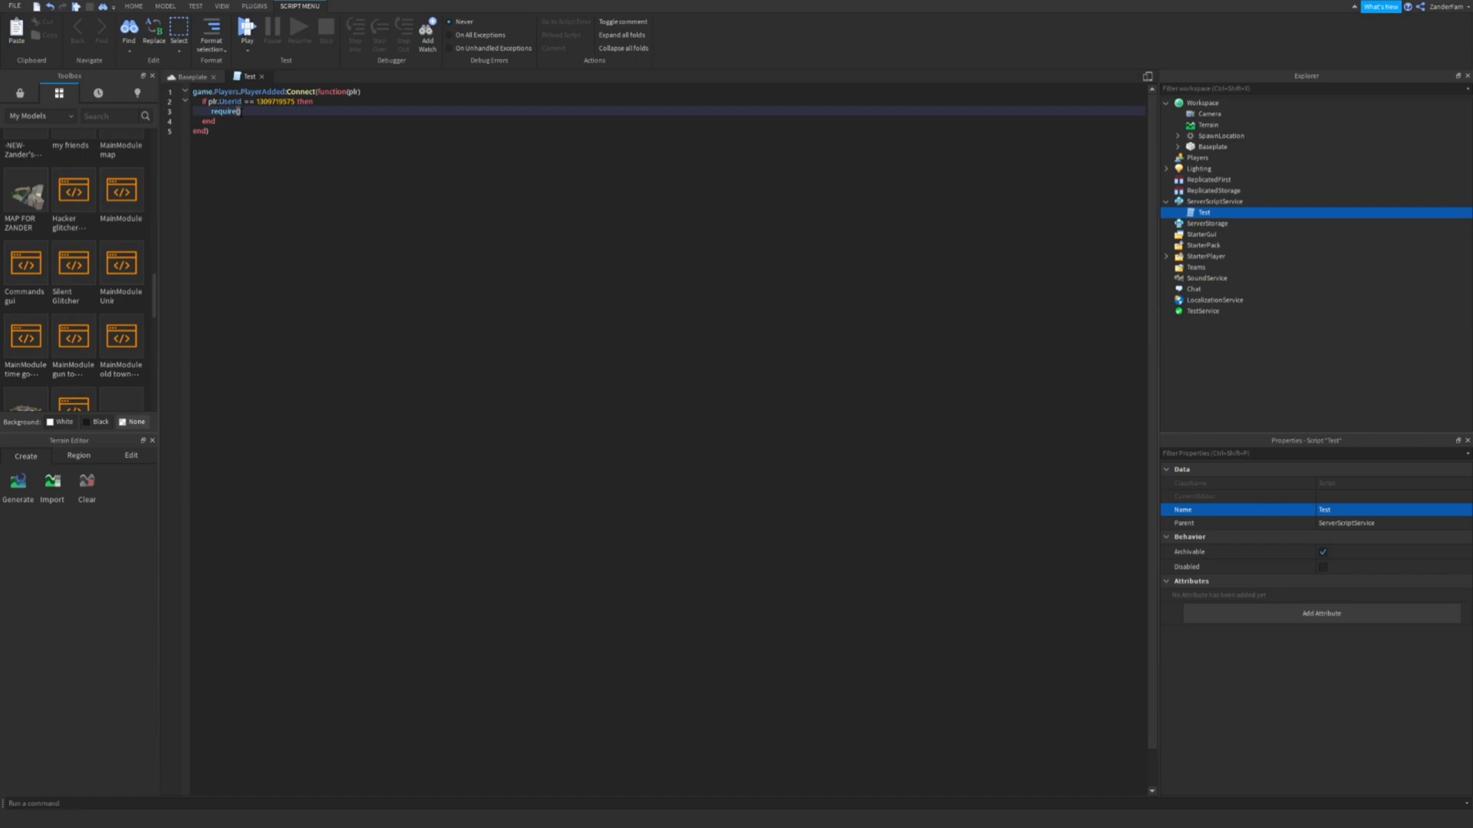
text(6978725891)
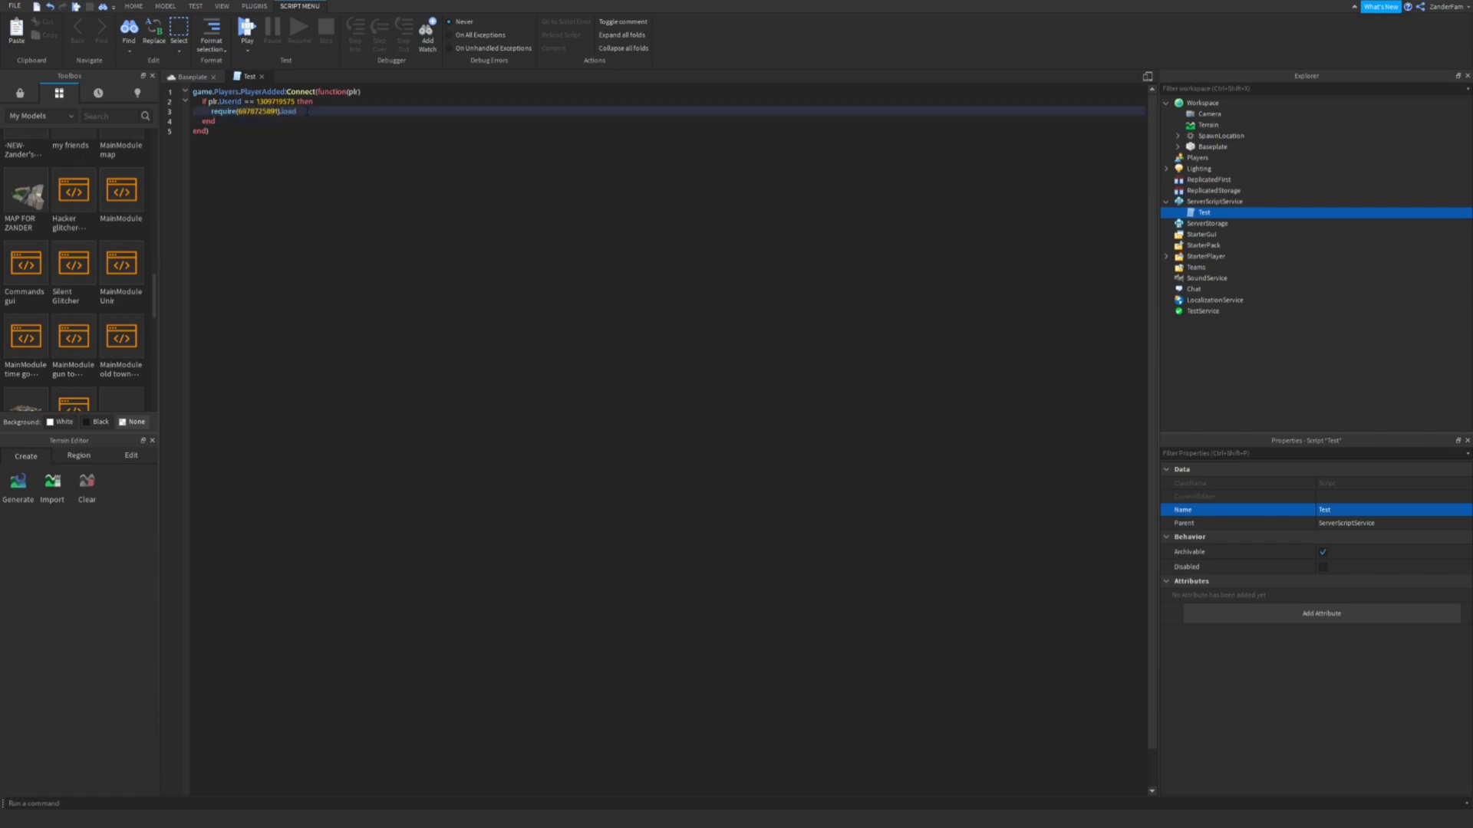
text(plr.Name))
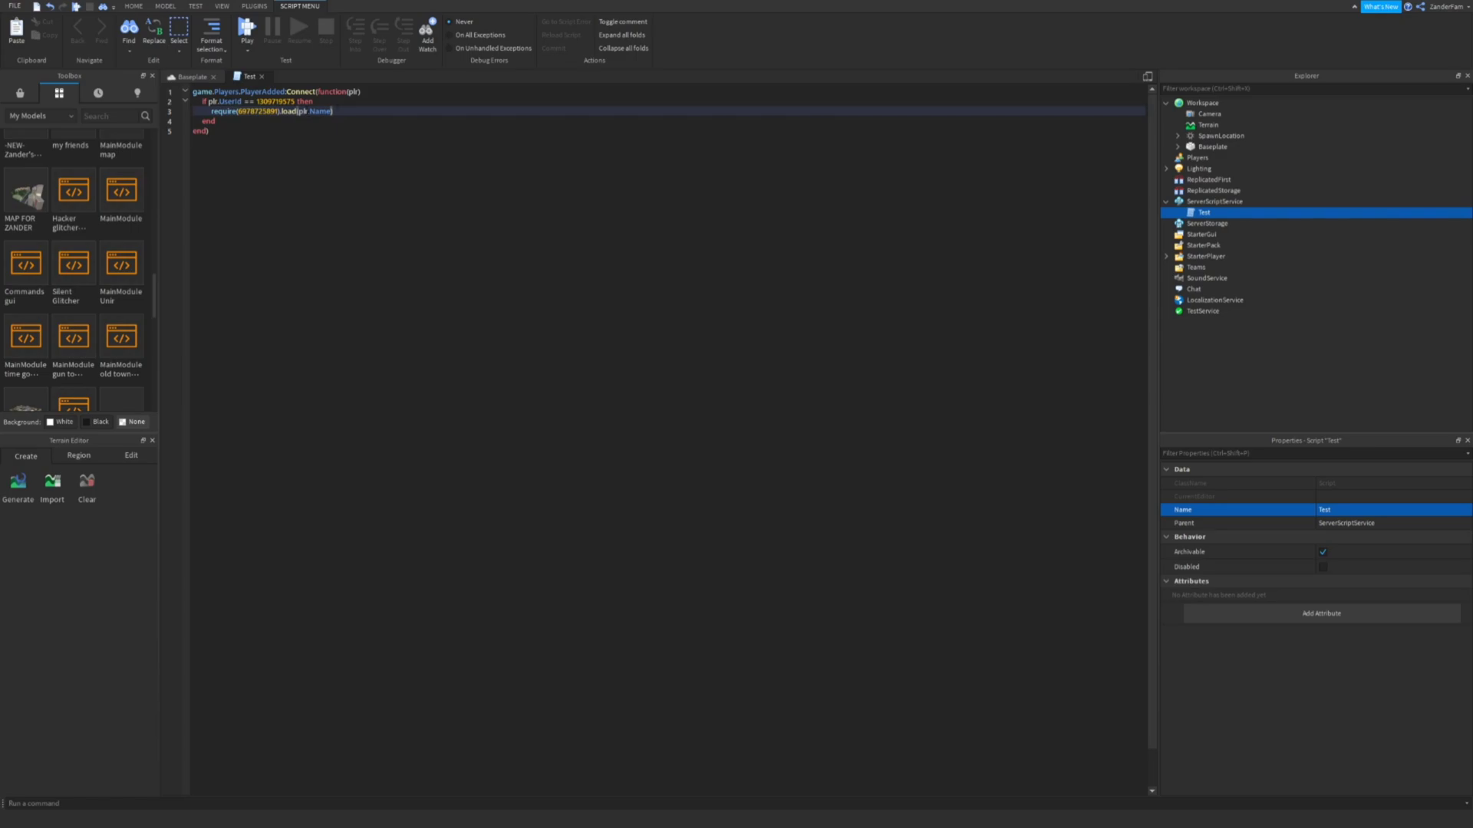
mouse_move(74, 261)
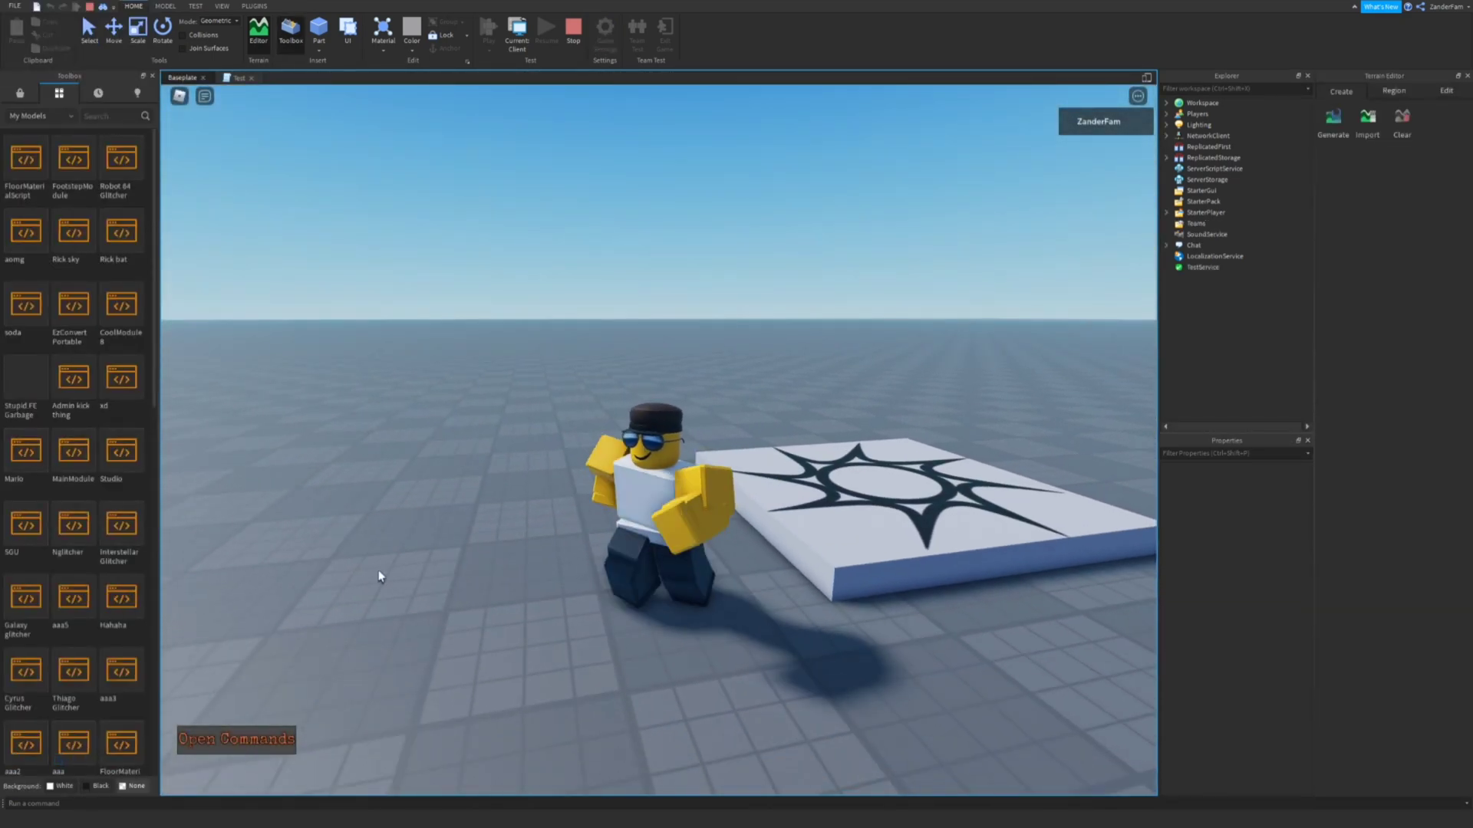
Step: In the play test, open the Commands panel, page forward and try the My own Executer command
click(236, 740)
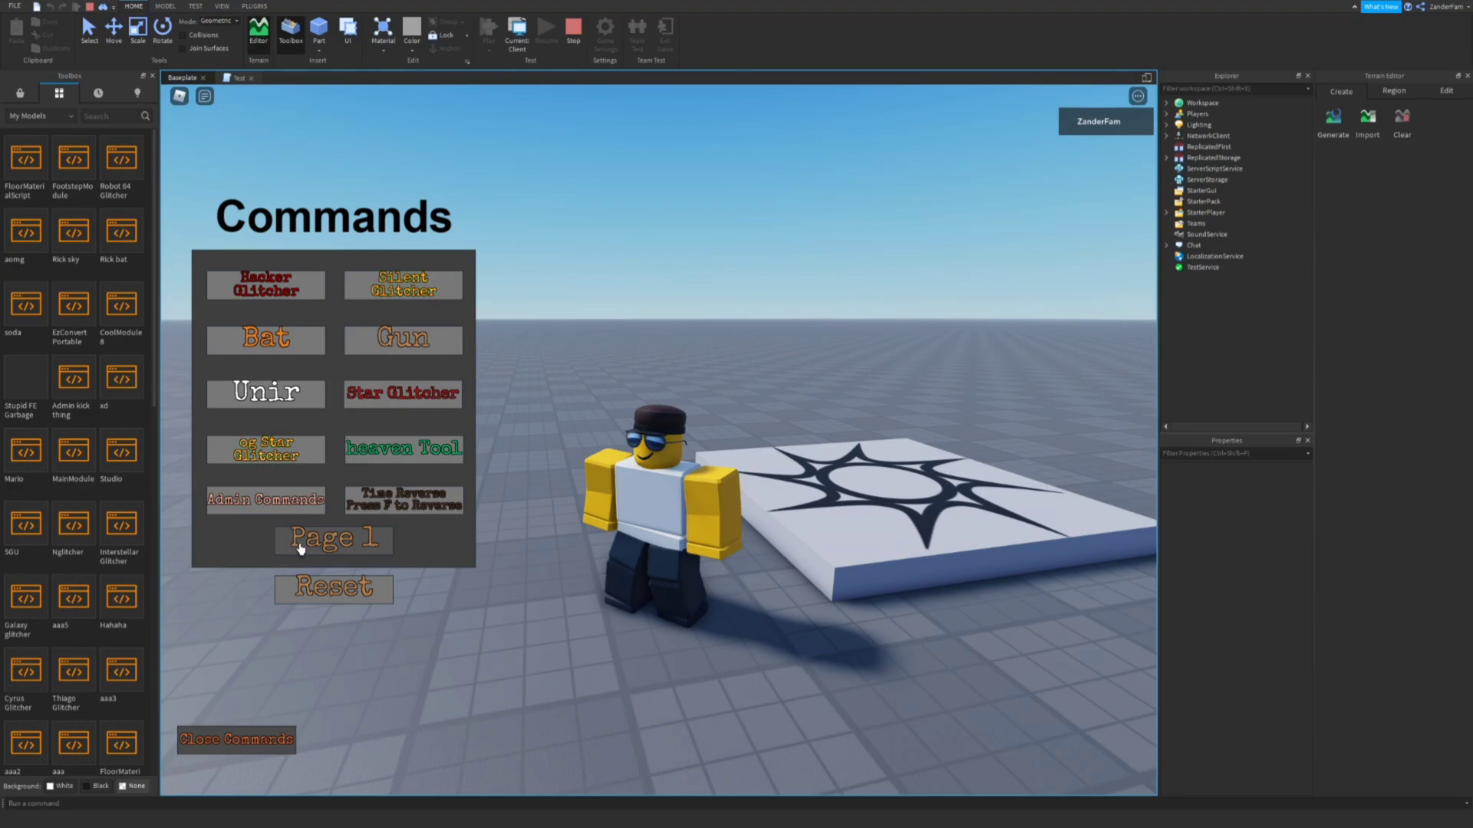
click(333, 539)
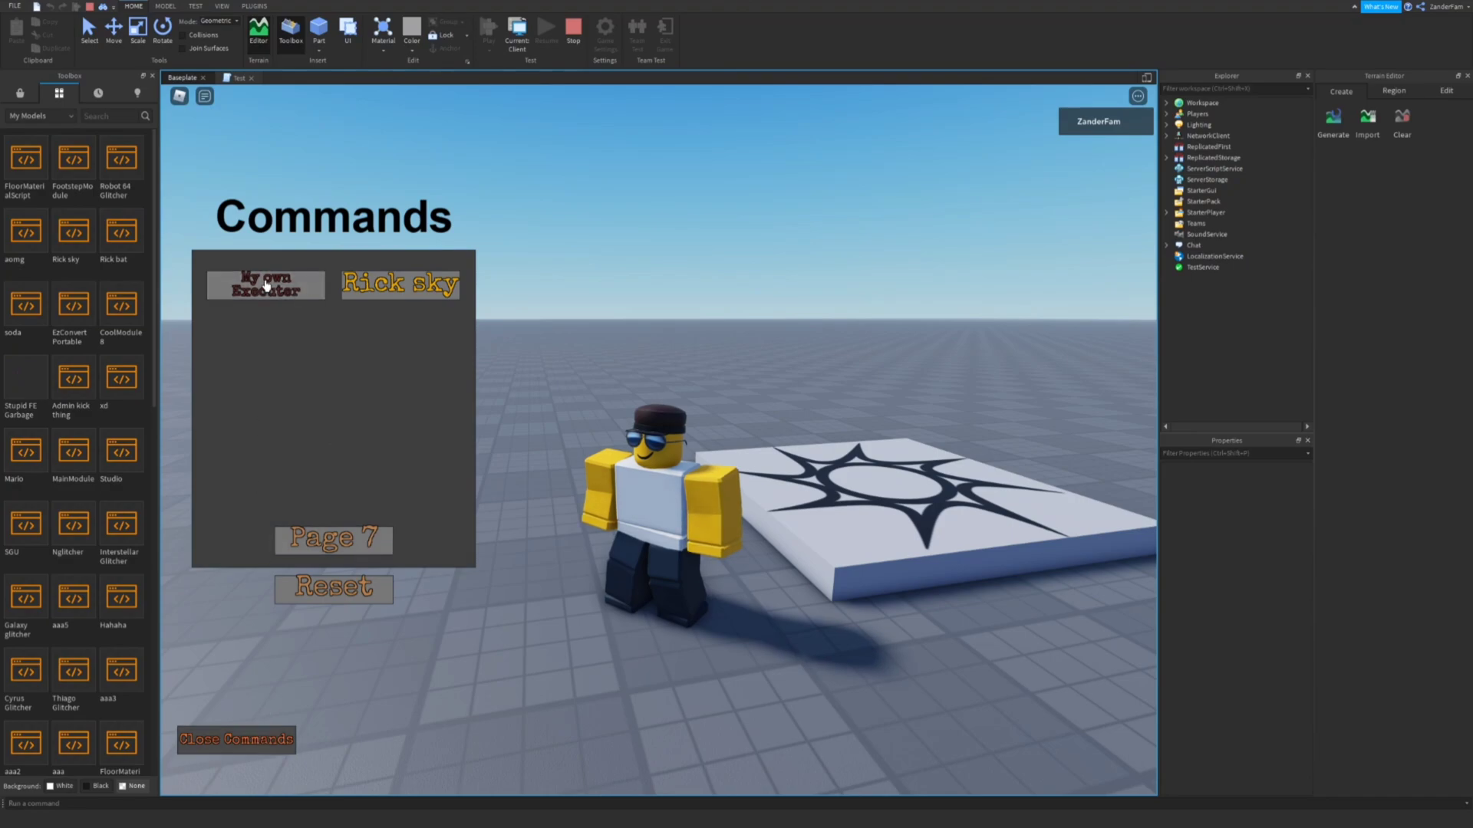
click(264, 284)
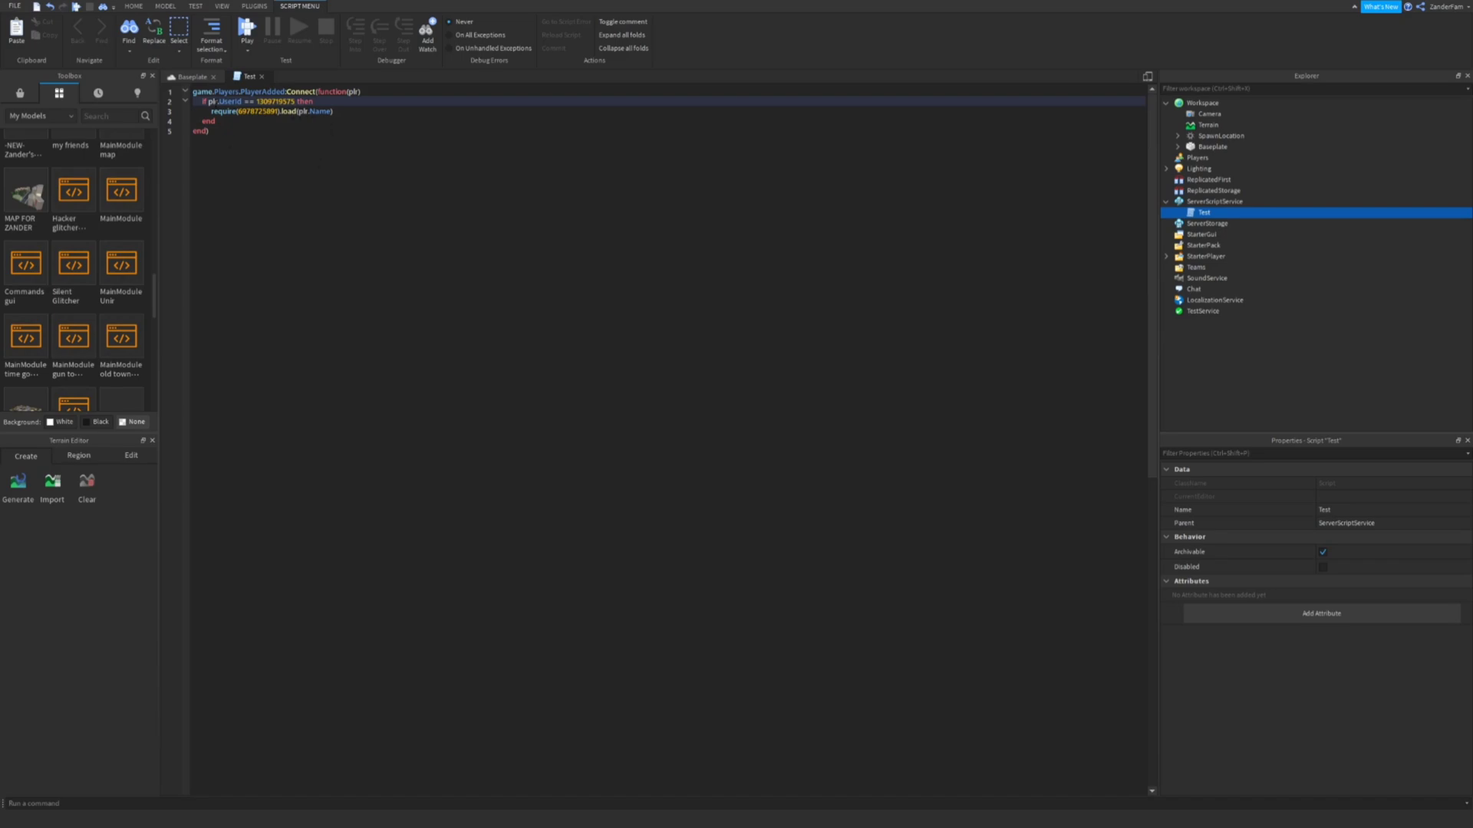
Step: Extend the UserId check with 'or plr' to begin a second comparison
text(or)
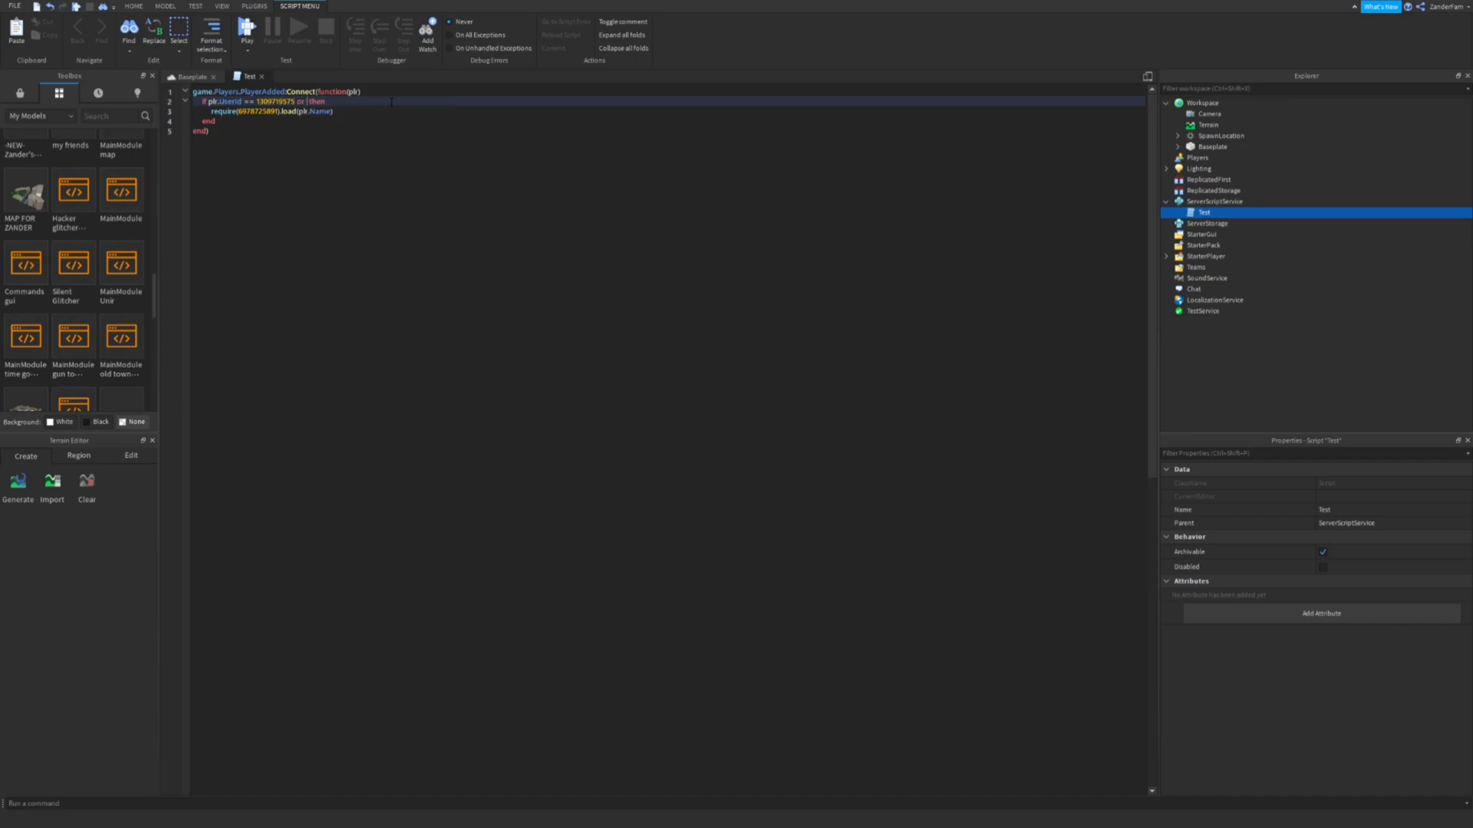
text(plr)
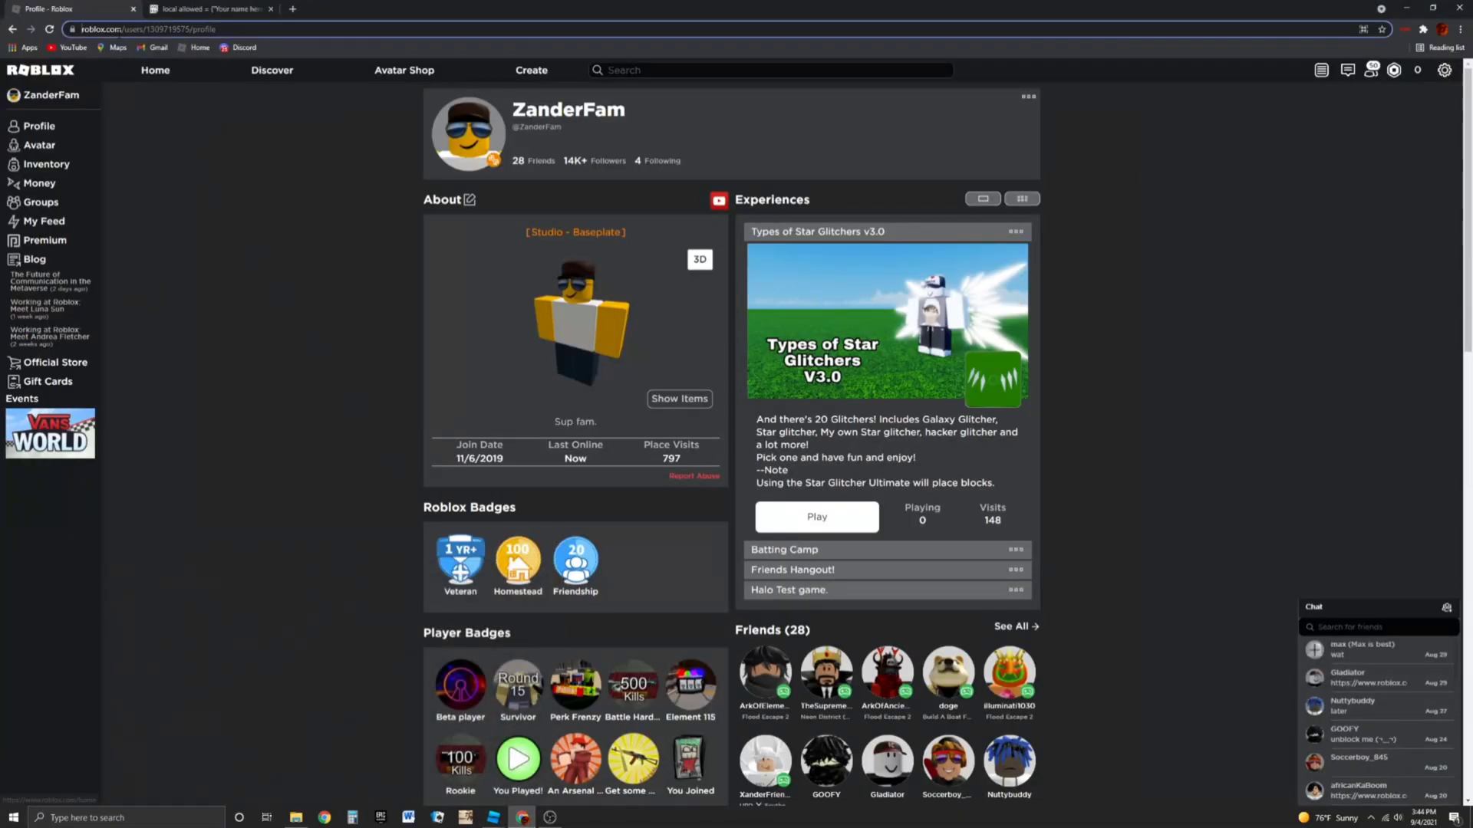
Step: Go to the Roblox home page in the browser
click(155, 69)
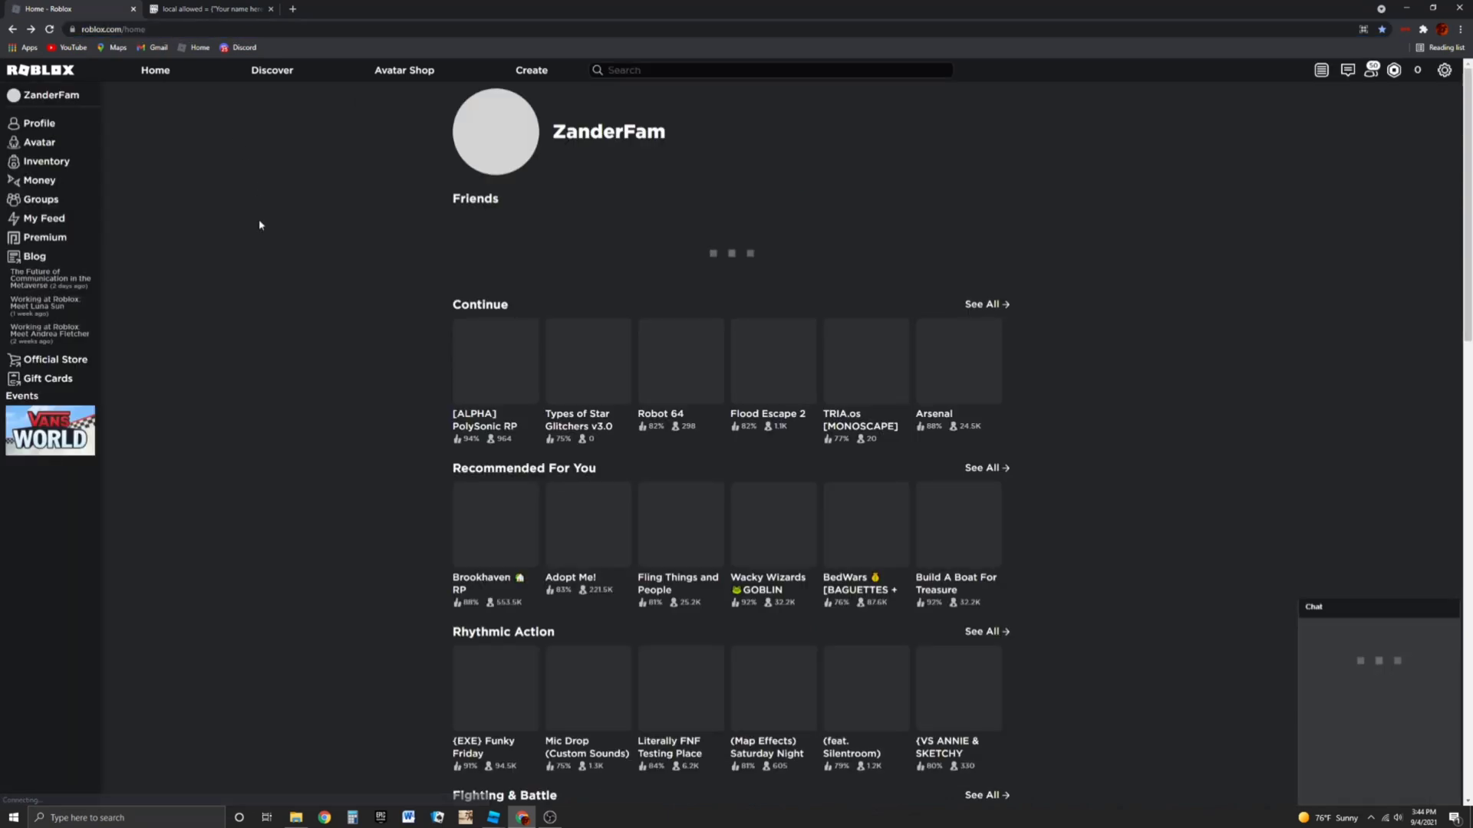
click(49, 30)
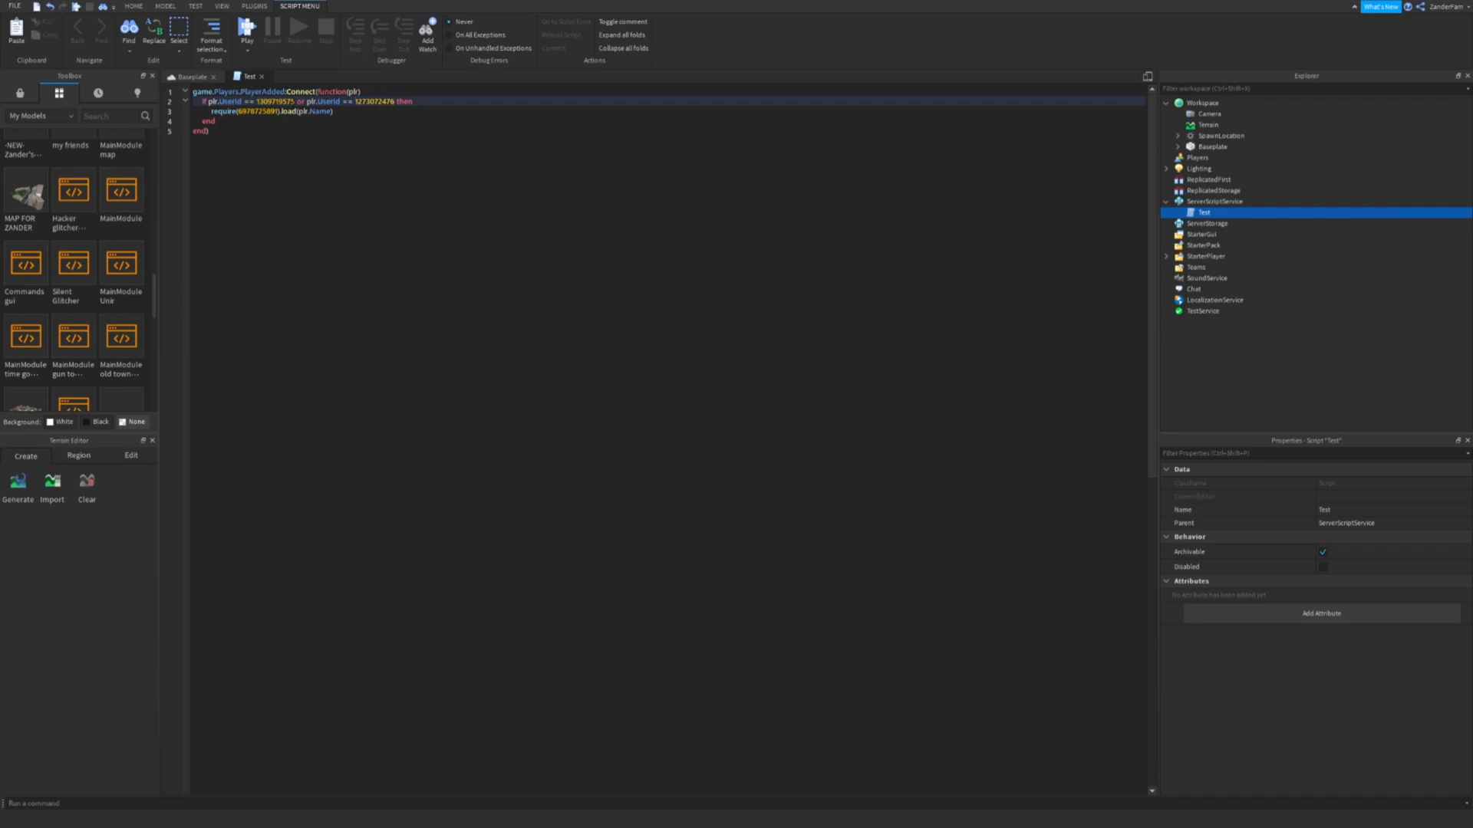
double_click(275, 101)
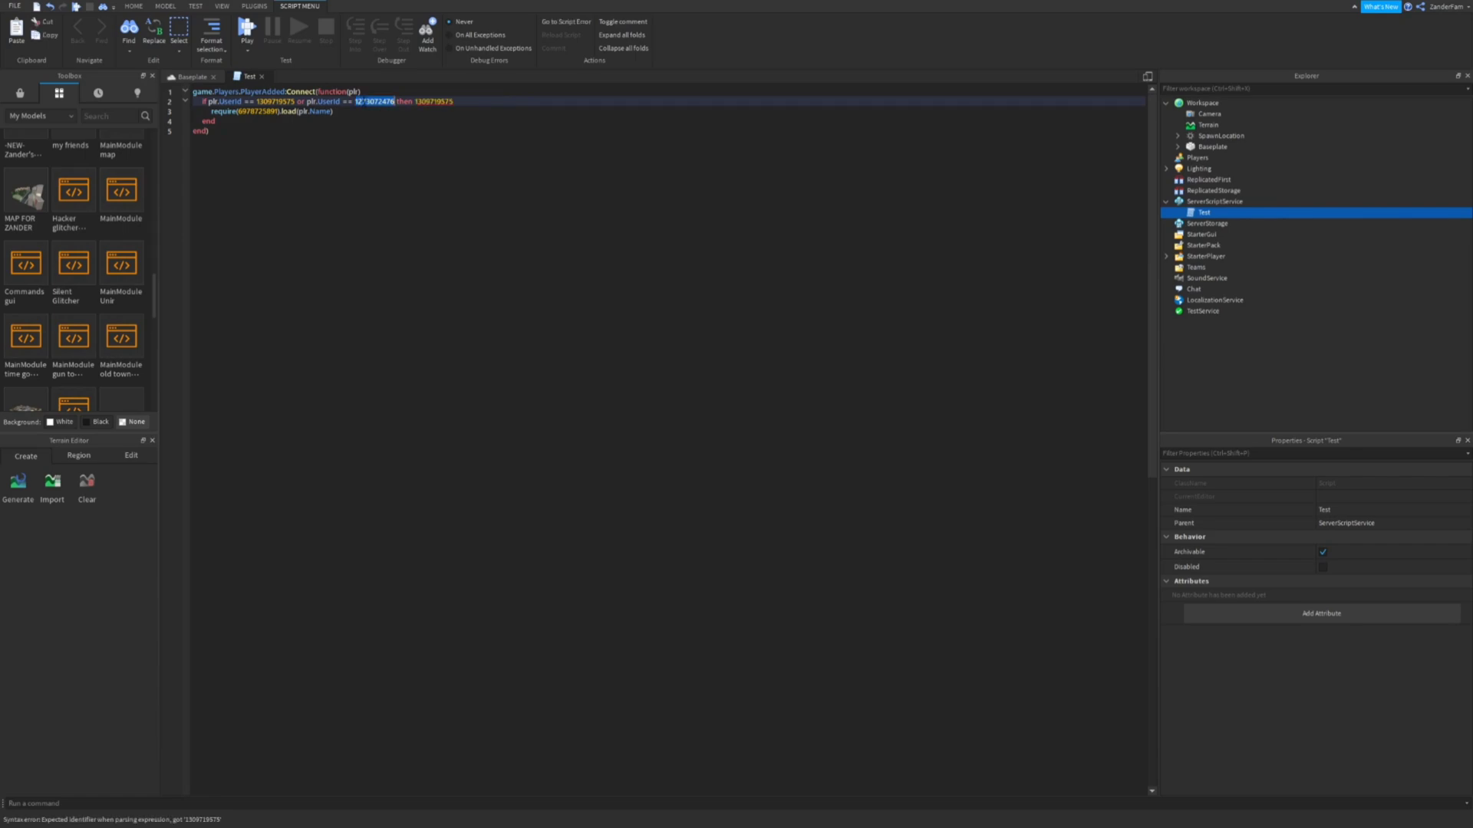
text(1273072476)
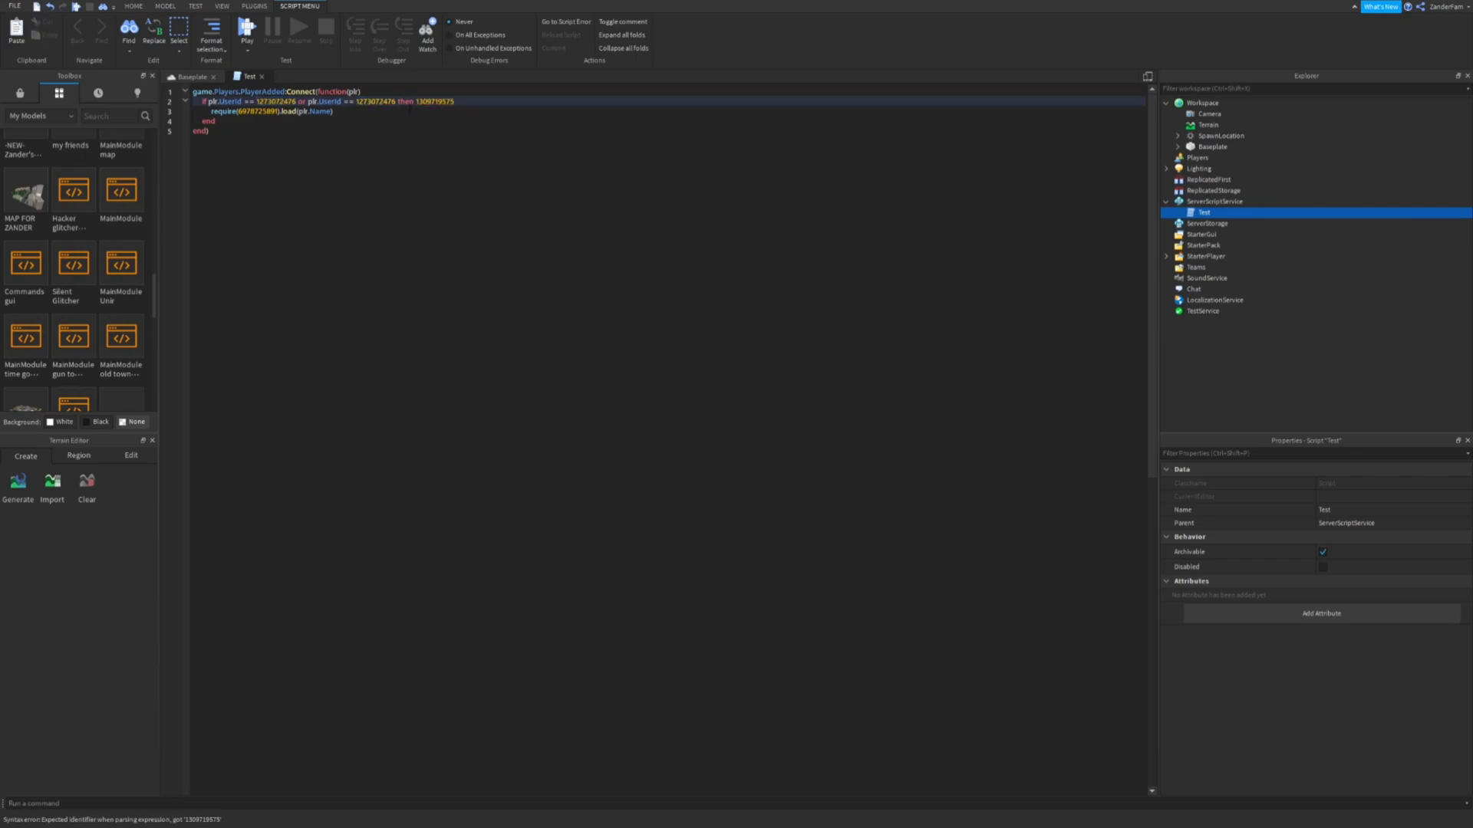
double_click(433, 101)
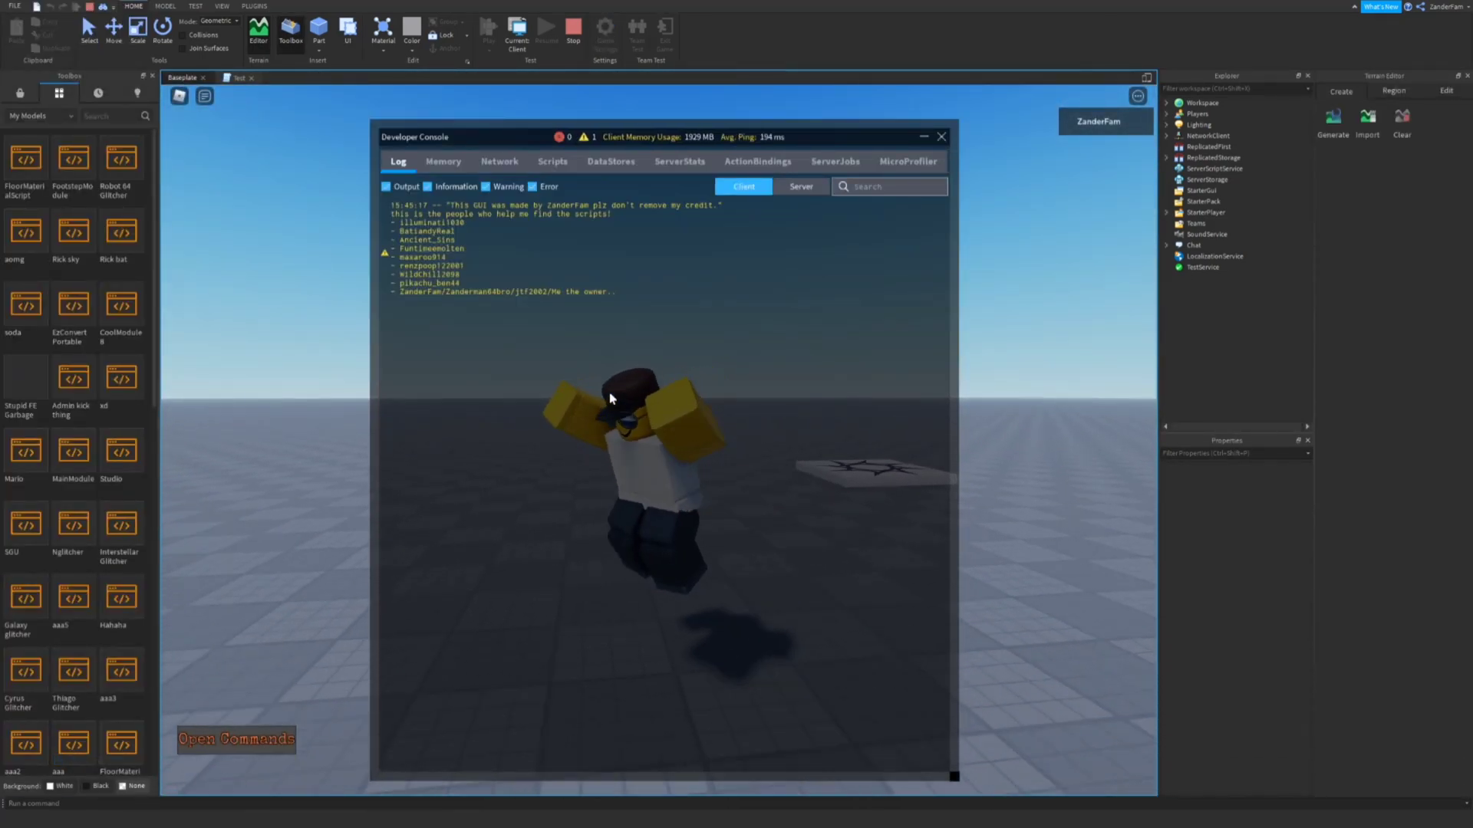
Step: Close the Developer Console, open the Commands panel and cycle through its pages
click(940, 136)
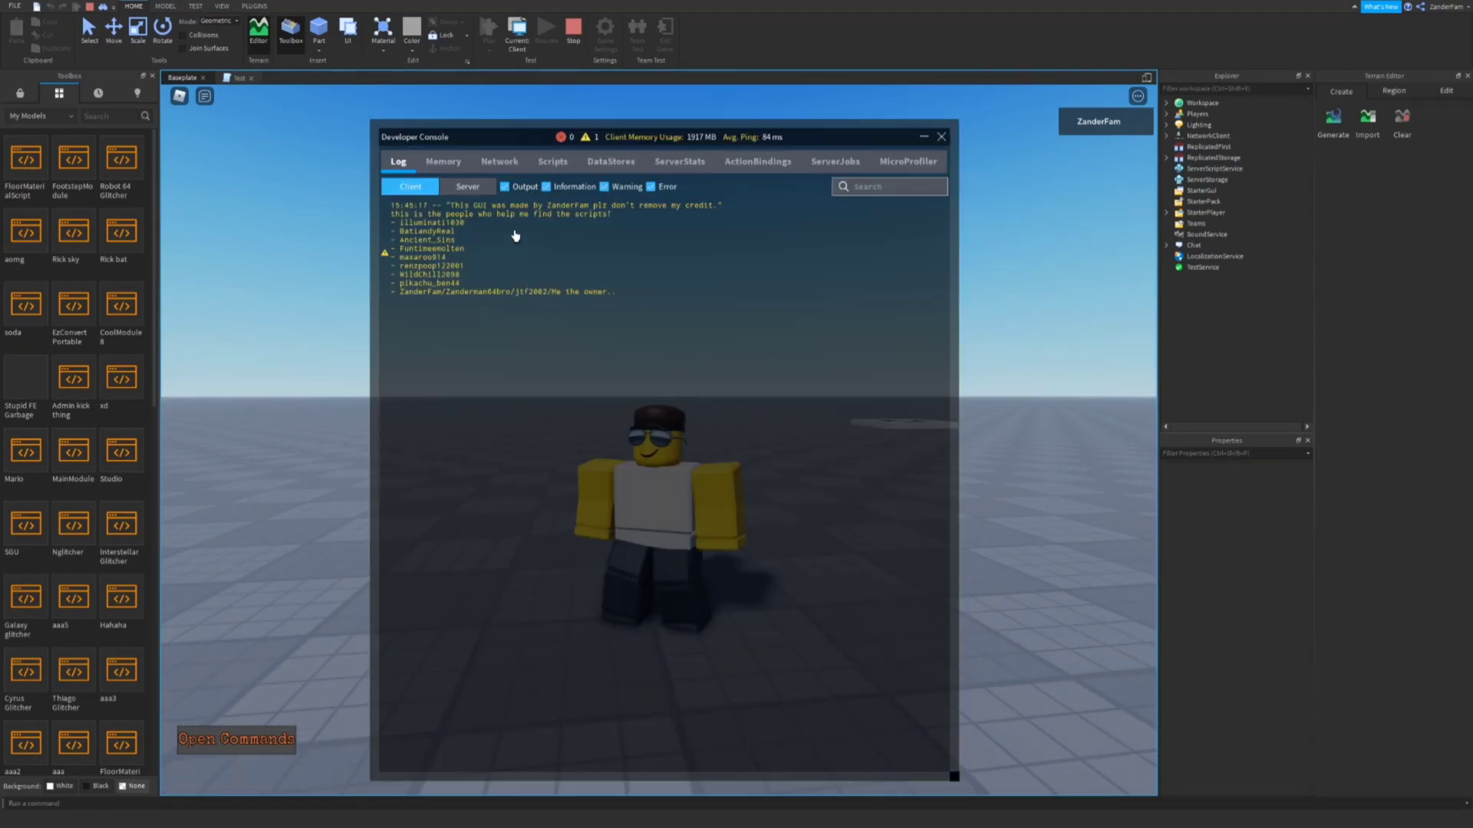
click(940, 136)
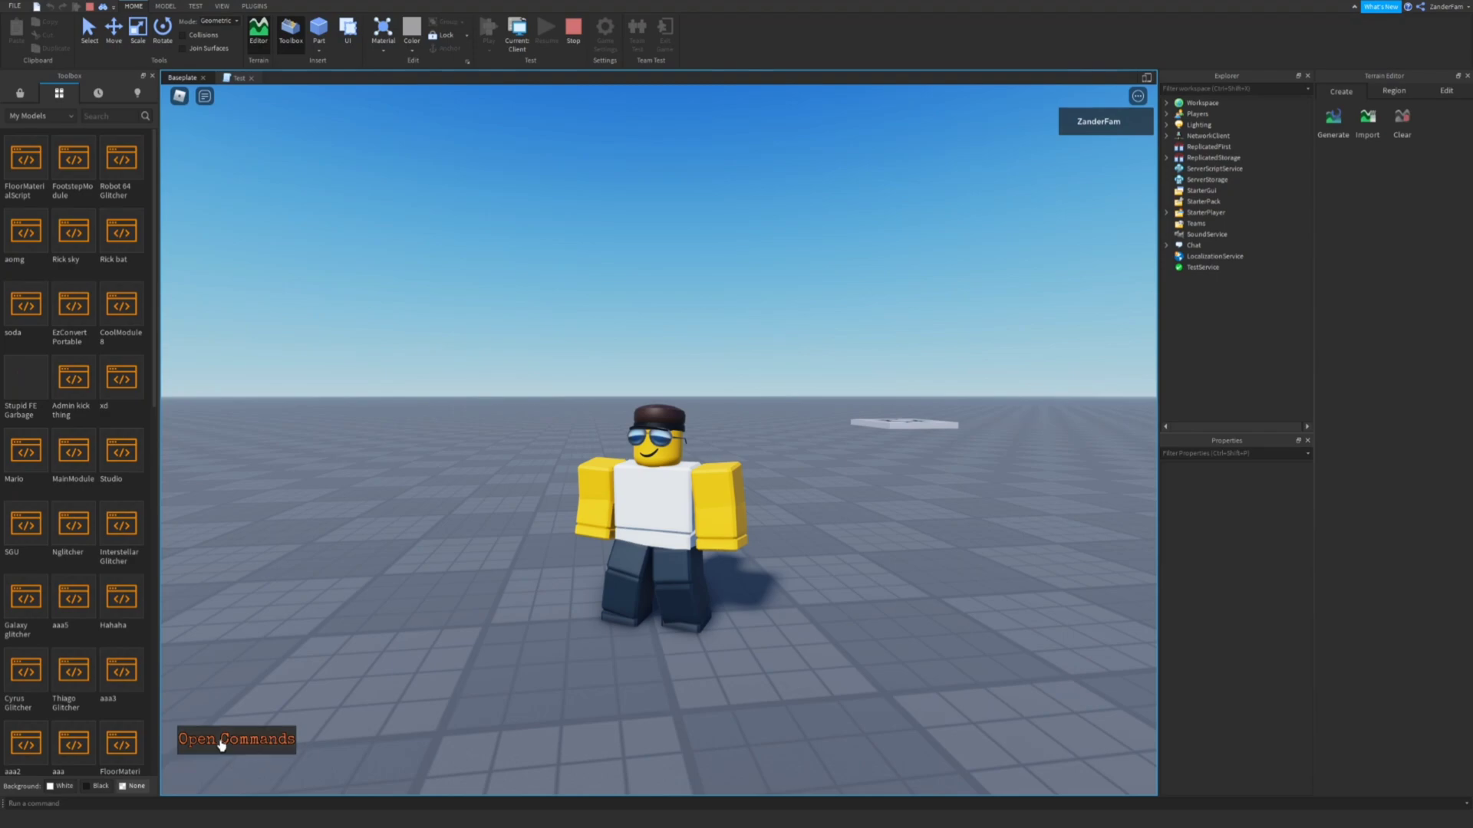
click(236, 739)
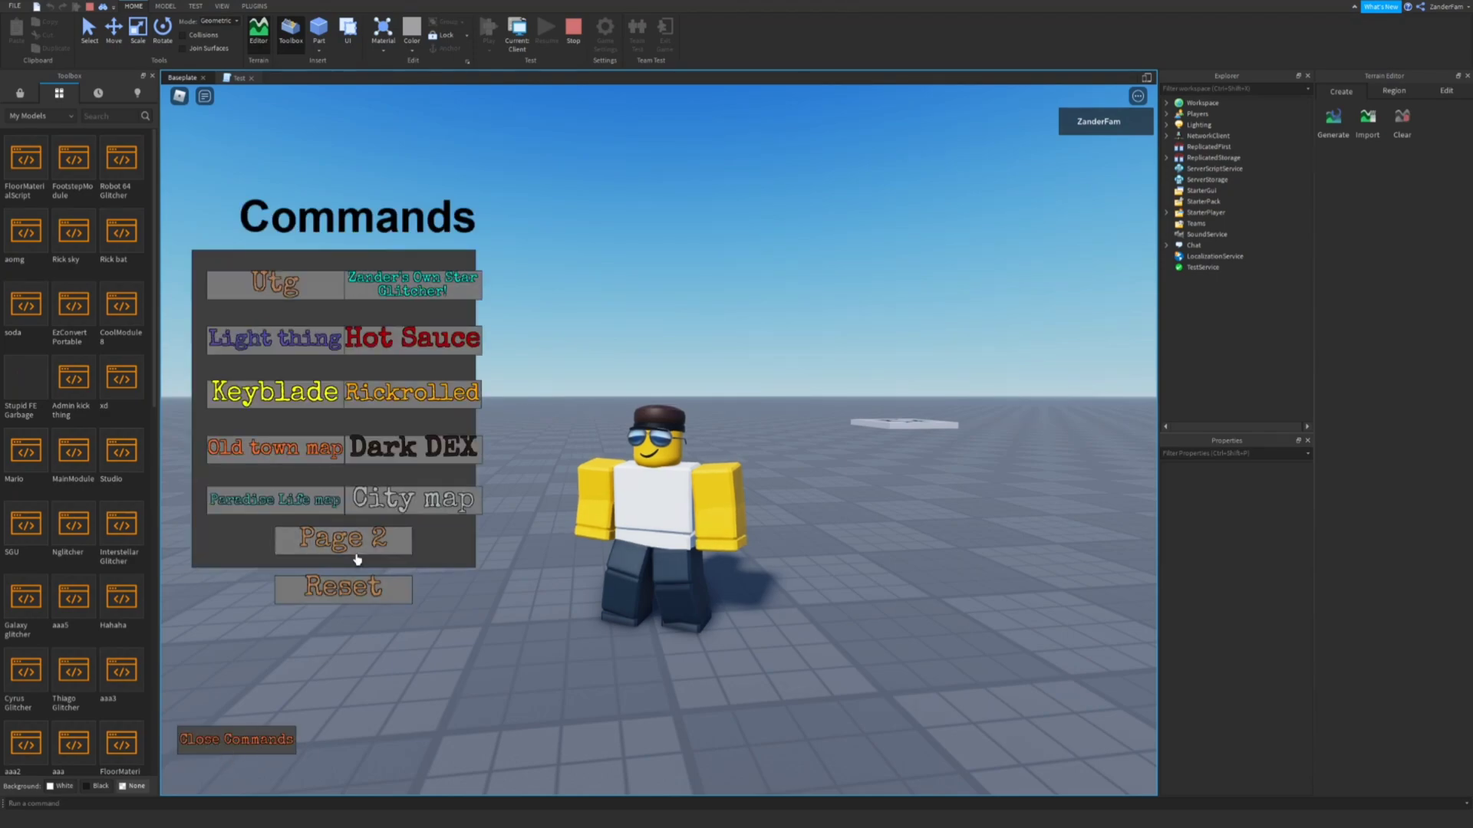
click(342, 539)
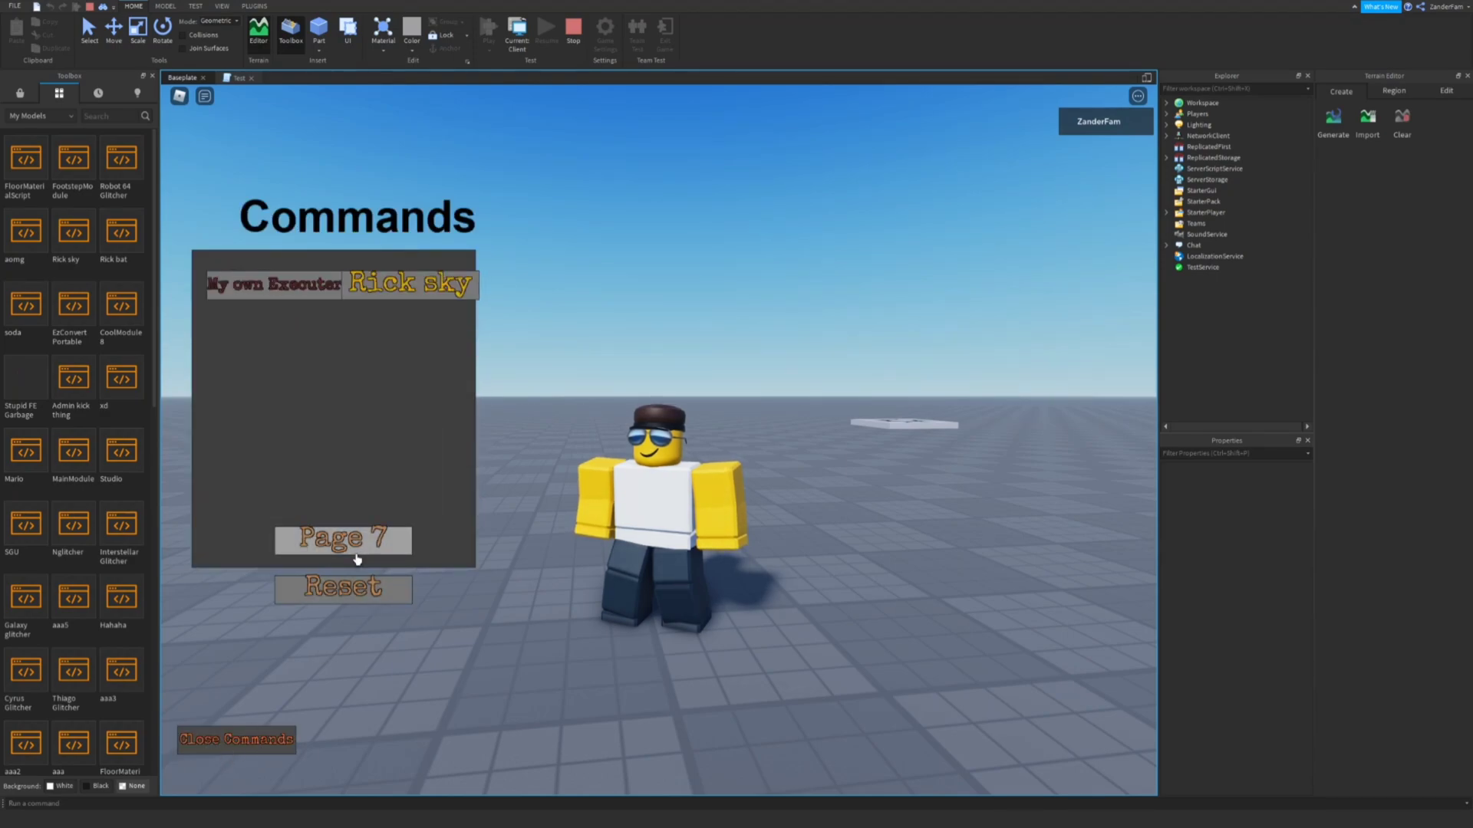
click(342, 539)
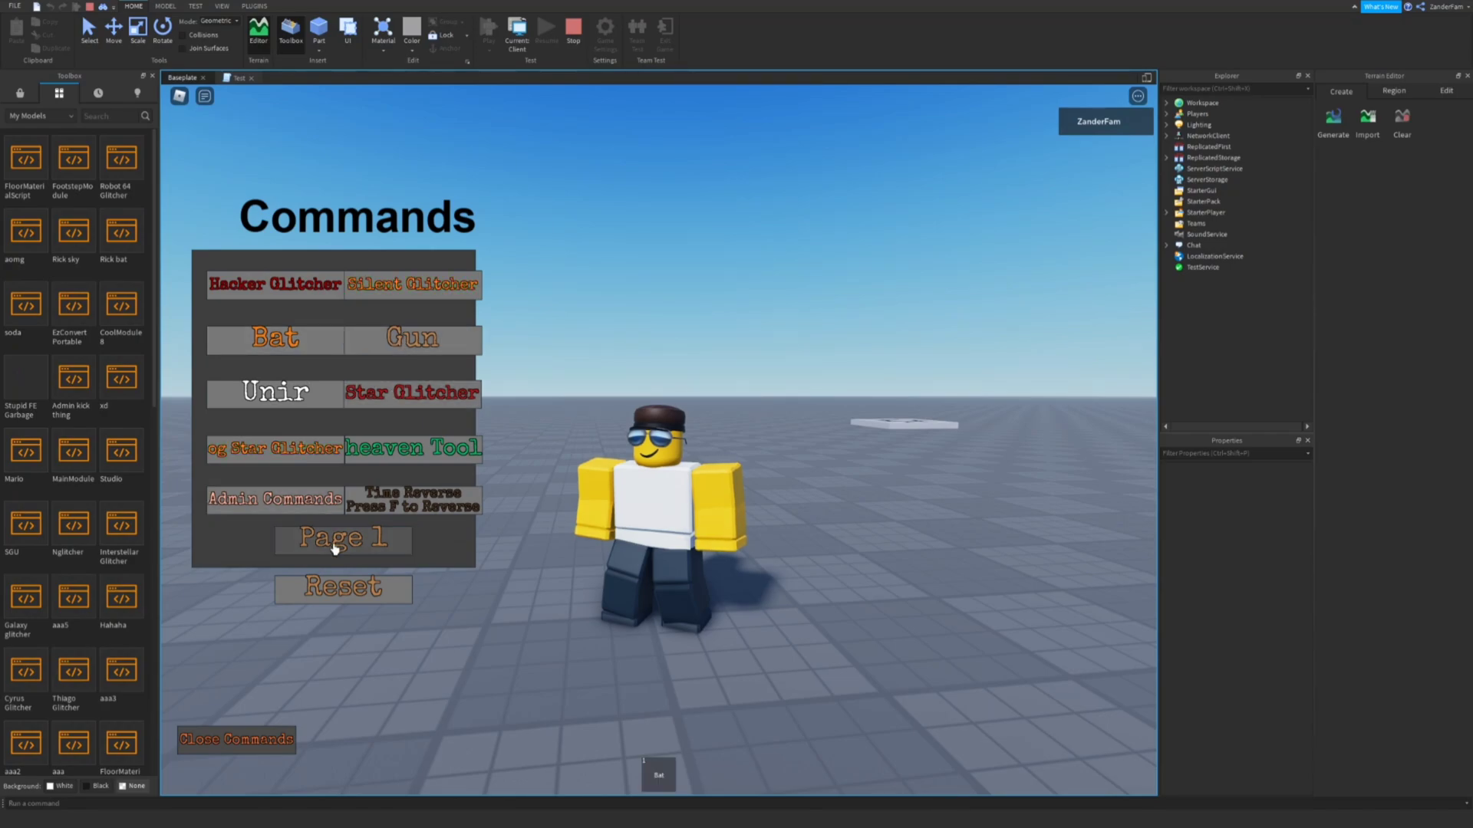
click(342, 540)
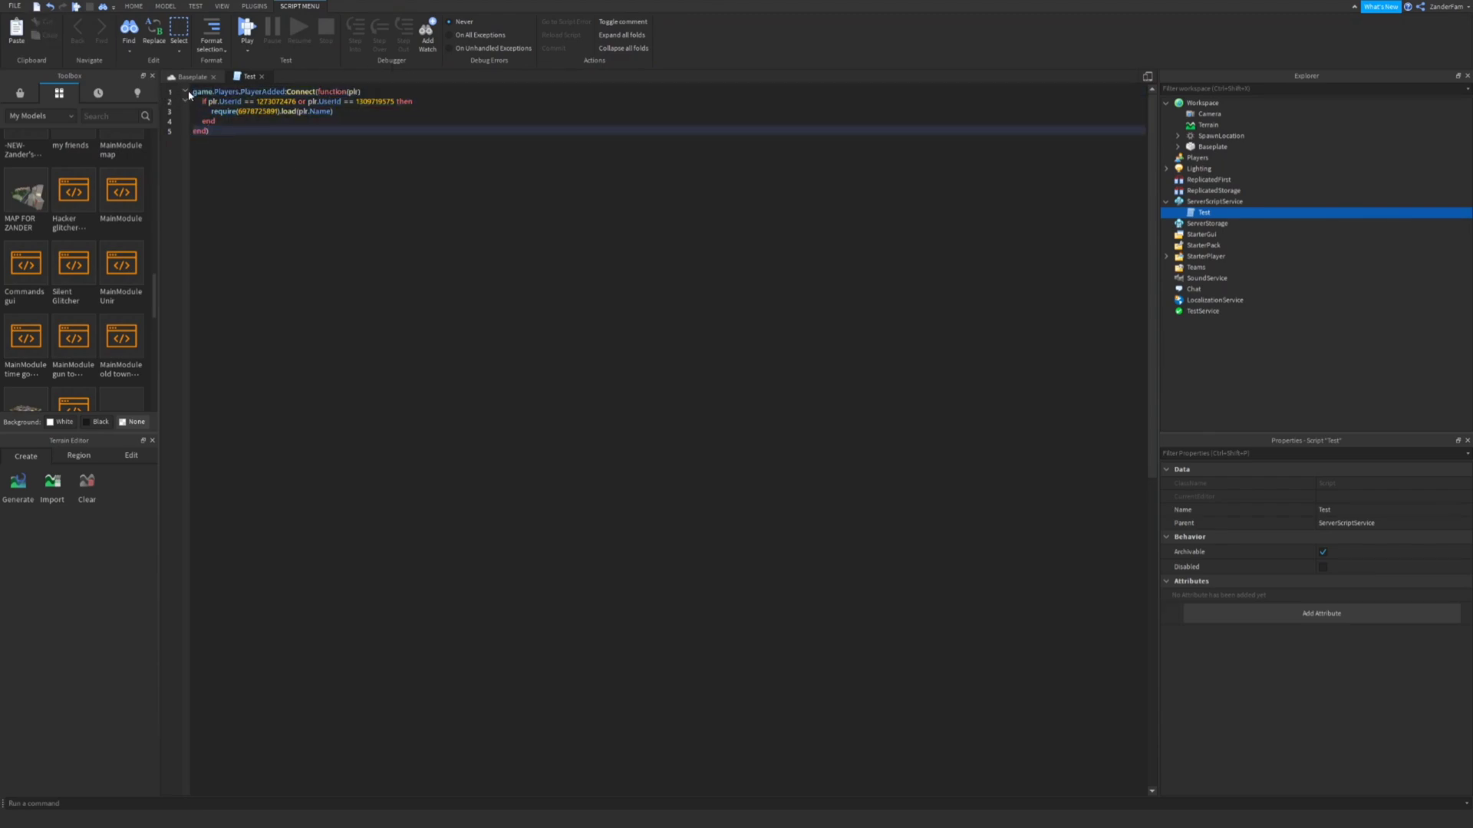
Step: Back in the Test script, select the second user ID on line 2 to review it
key(ctrl+a)
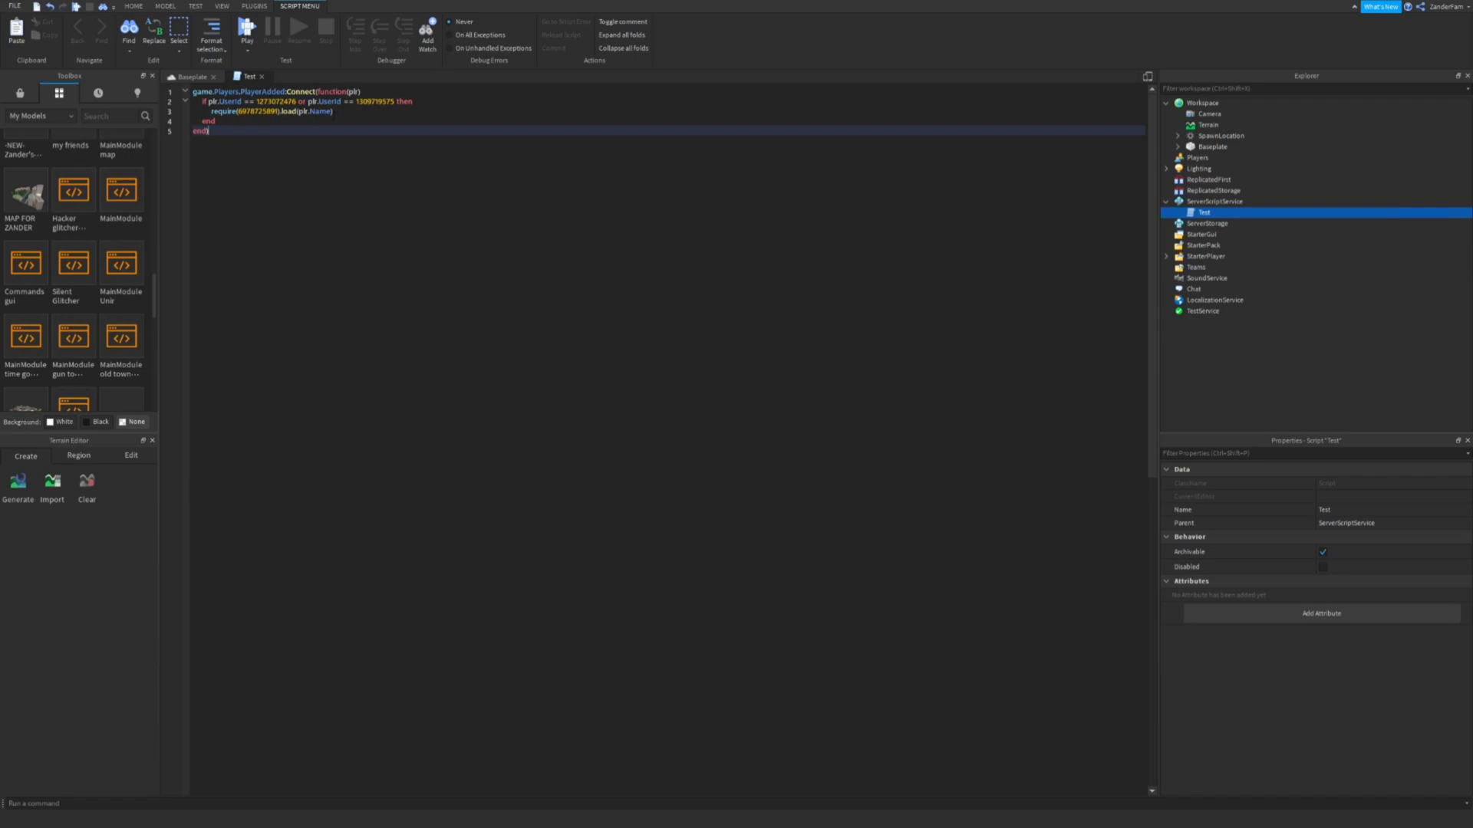
double_click(374, 101)
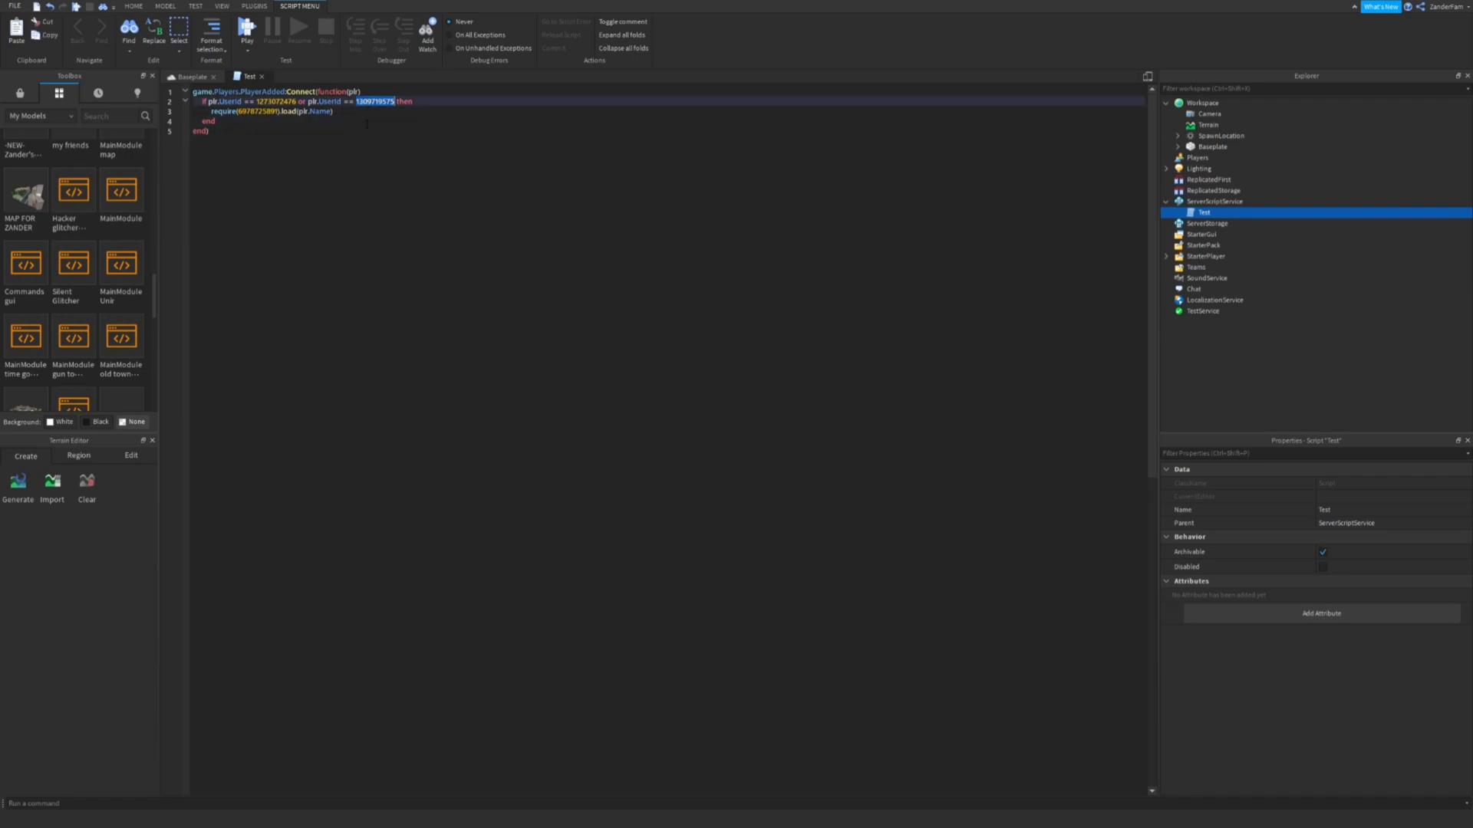